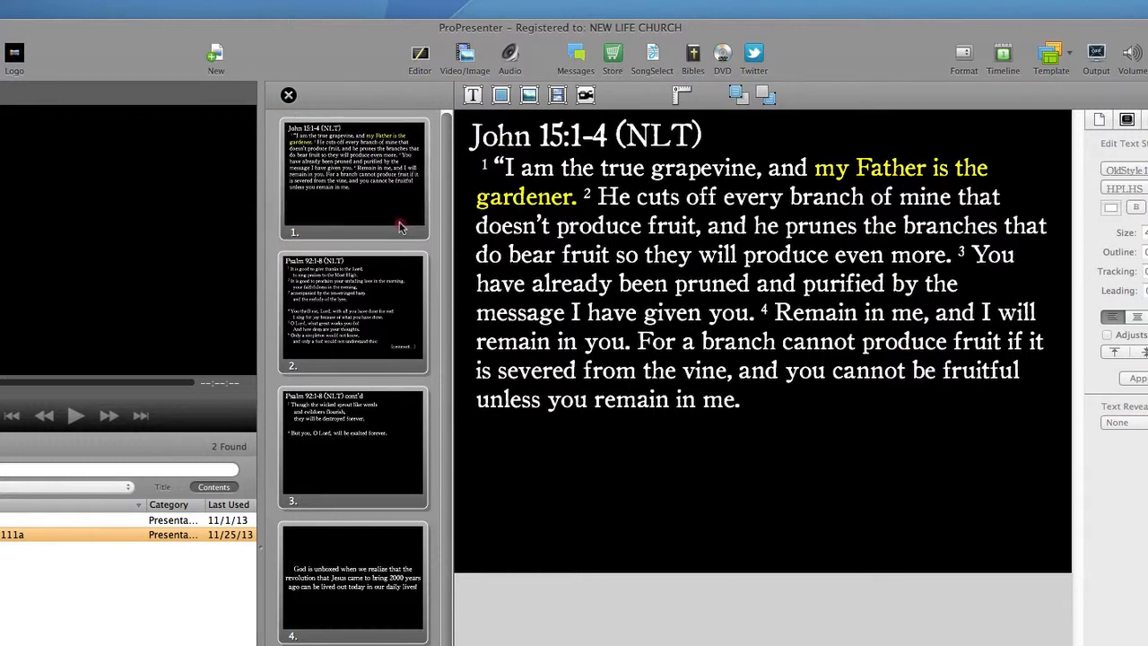
Select the John 15:1-4 slide as the anchor for a new blank first slide.
{"action": "left_click", "coordinate": [351, 178]}
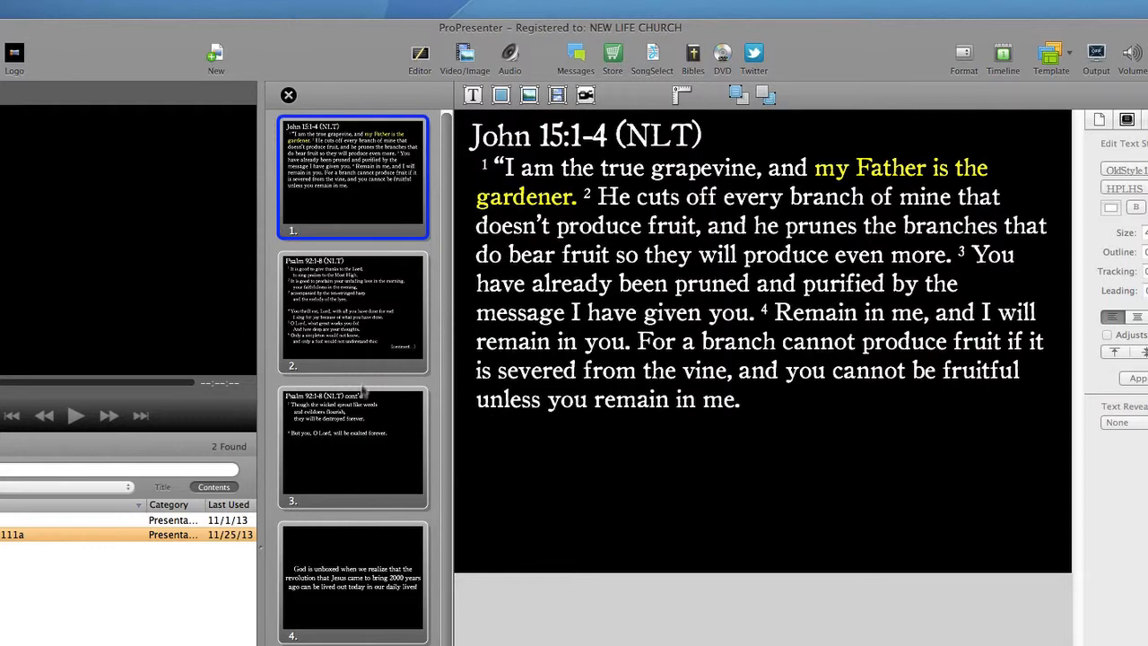
{"action": "mouse_move", "coordinate": [362, 391]}
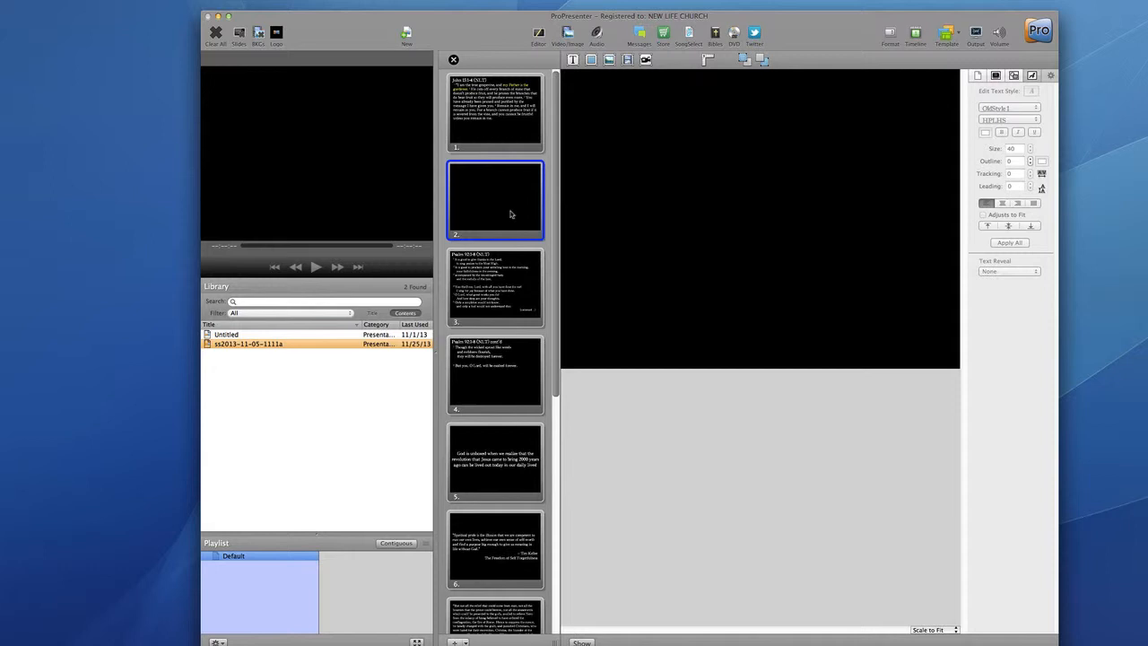
{"action": "mouse_move", "coordinate": [504, 207]}
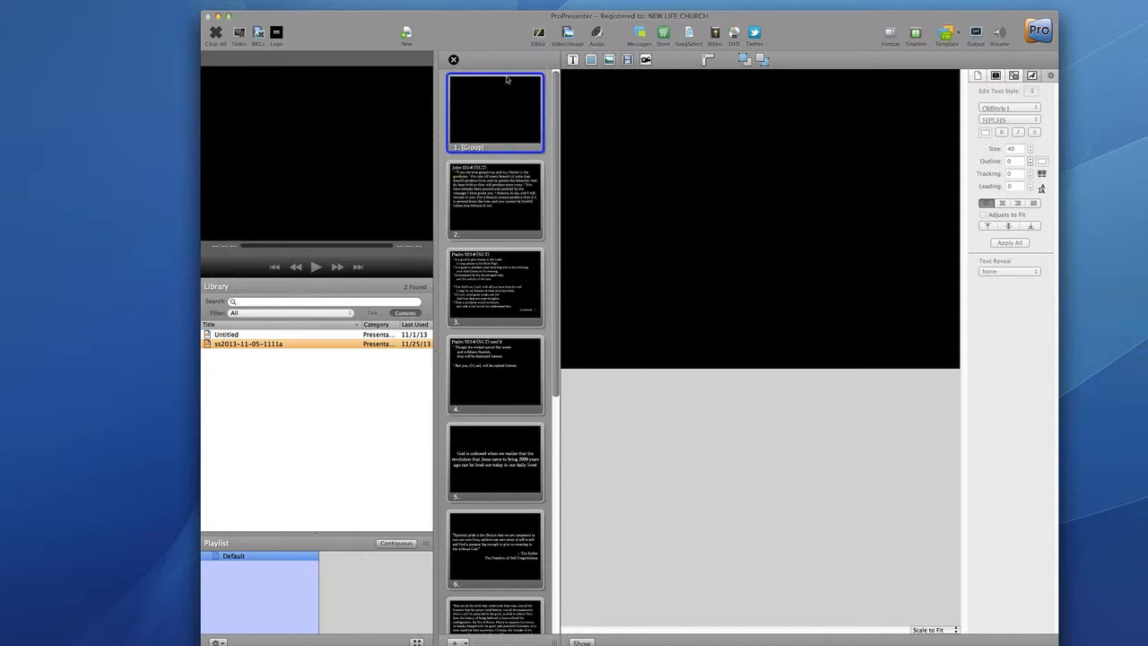
{"action": "mouse_move", "coordinate": [502, 115]}
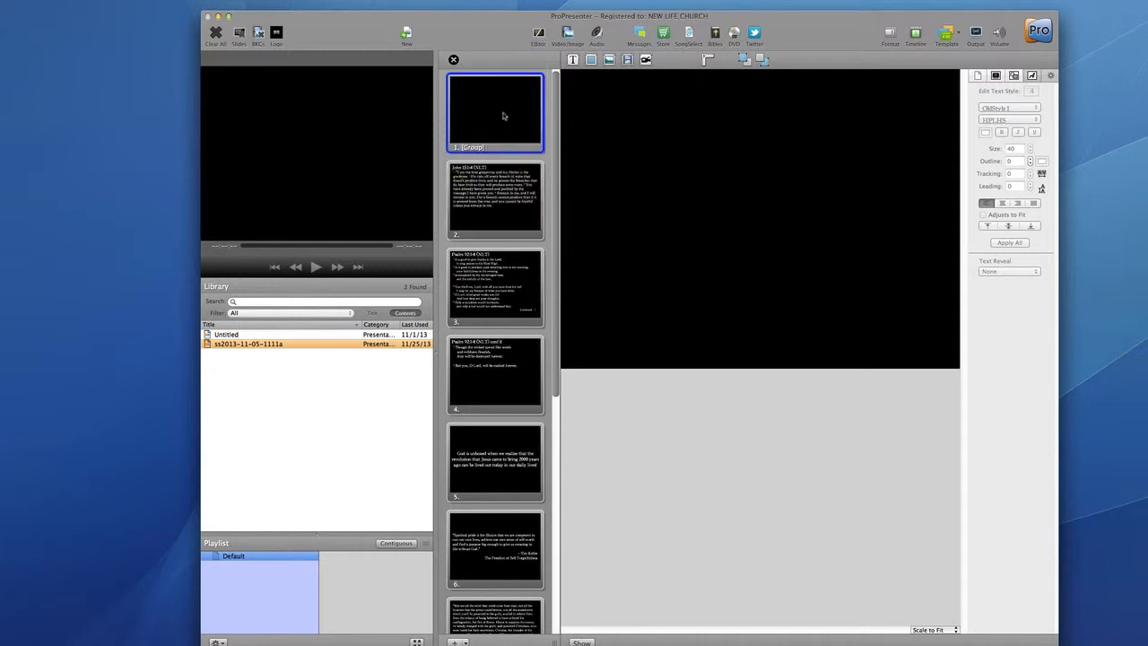
{"action": "mouse_move", "coordinate": [581, 342]}
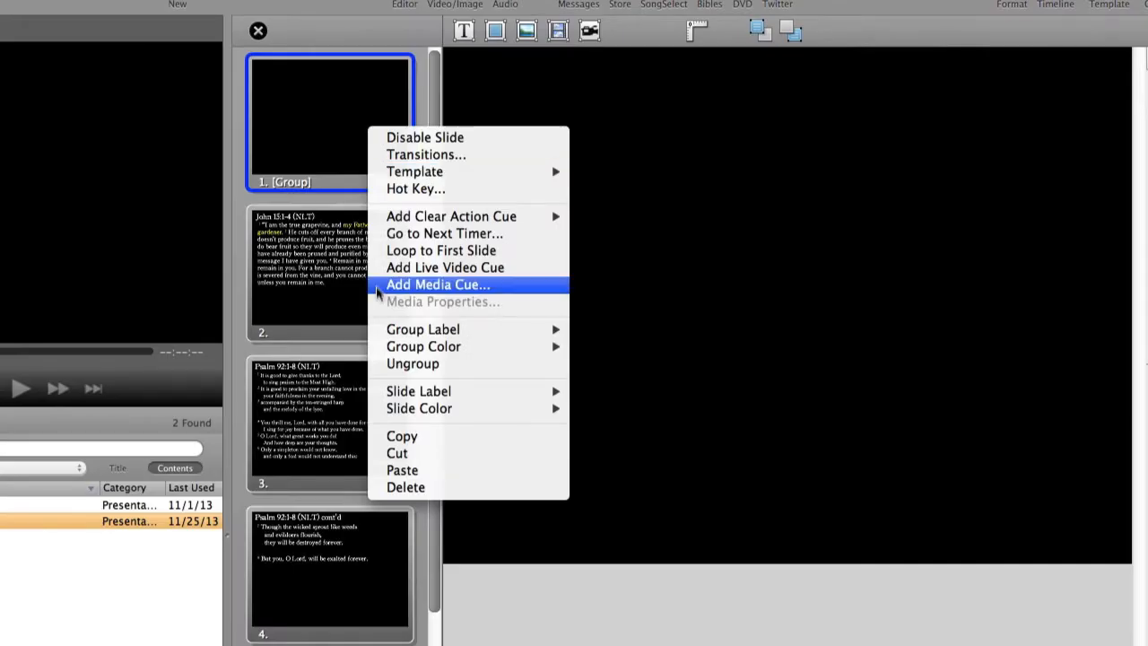
{"action": "mouse_move", "coordinate": [402, 436]}
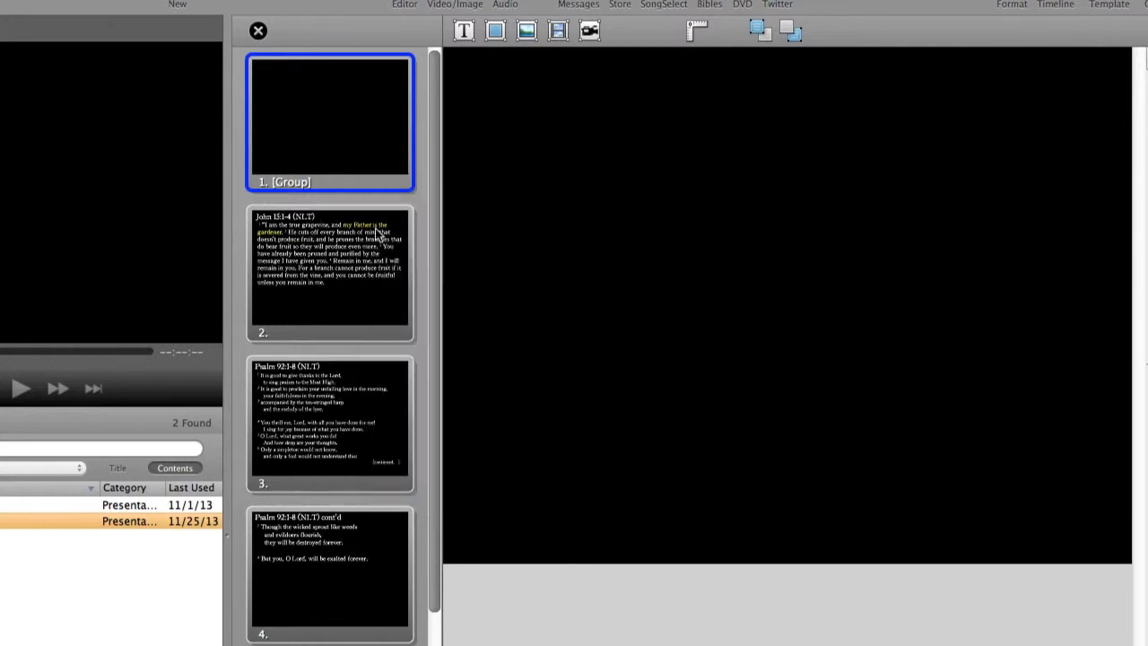
Paste a copy of the blank first slide so two blank slides open the presentation.
{"action": "right_click", "coordinate": [330, 122]}
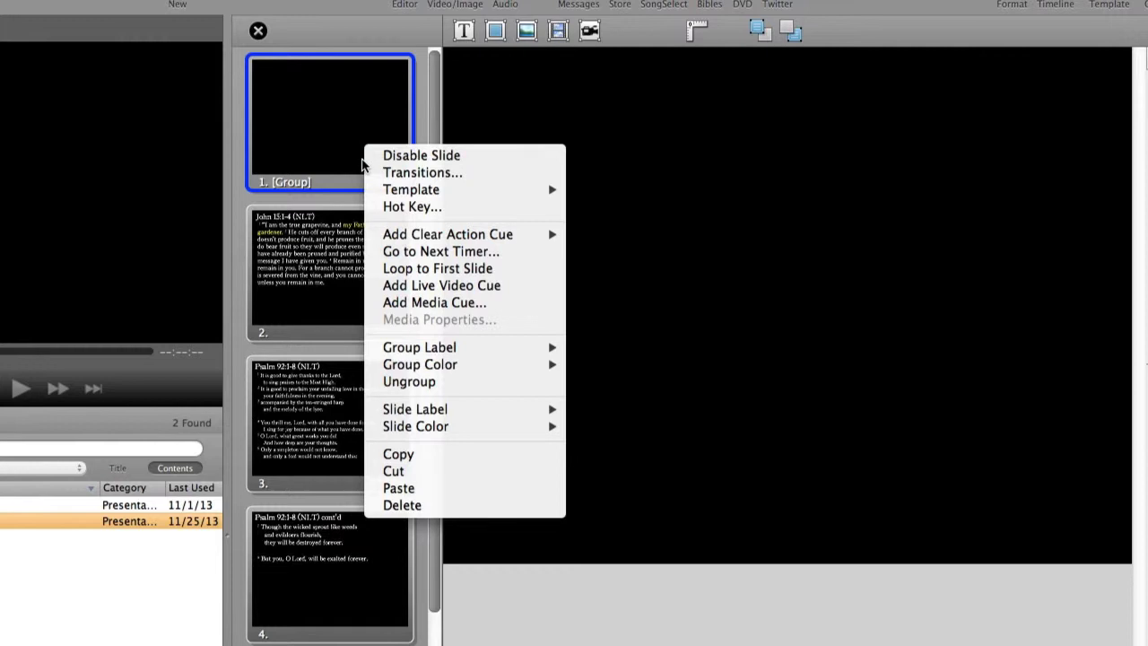
{"action": "mouse_move", "coordinate": [434, 302]}
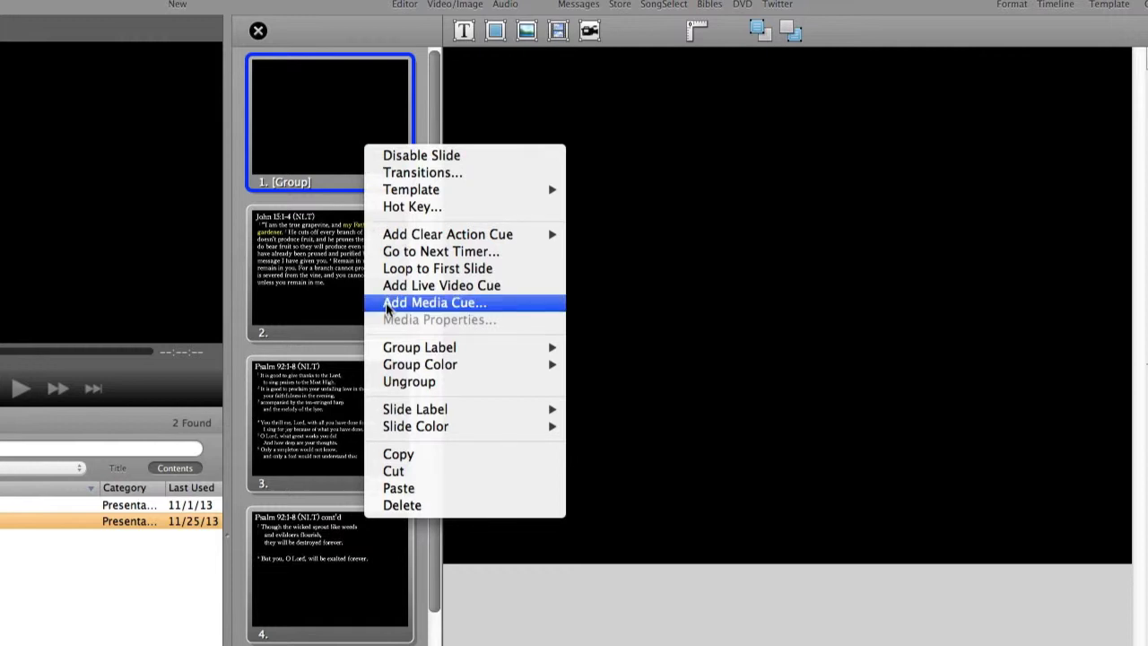
{"action": "mouse_move", "coordinate": [399, 488]}
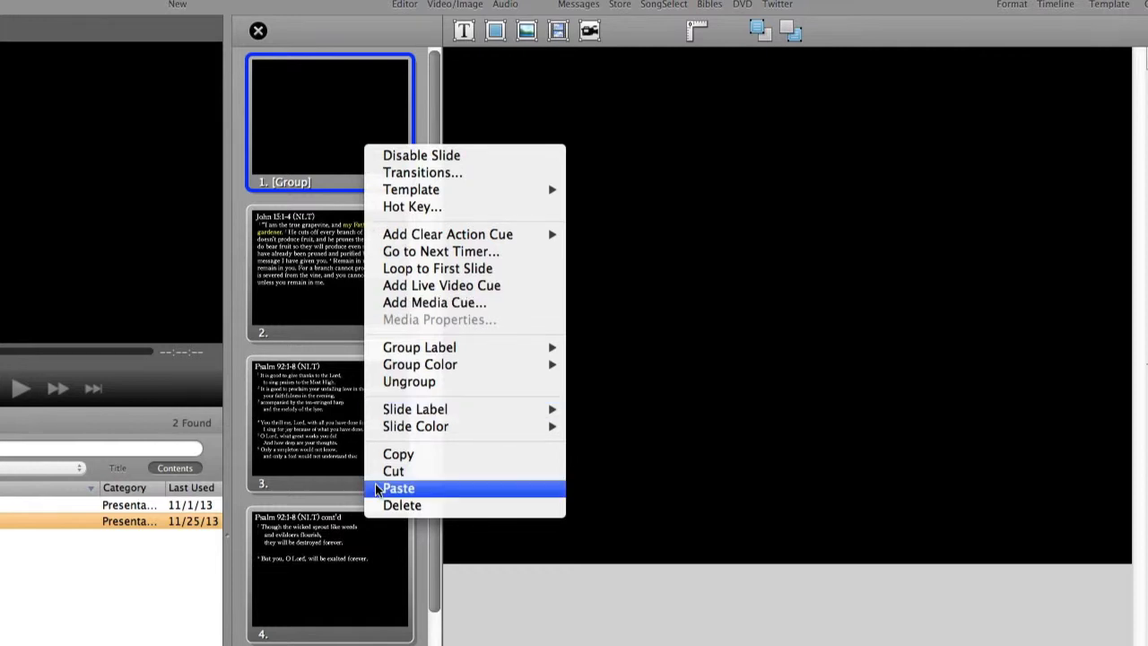
{"action": "left_click", "coordinate": [398, 488]}
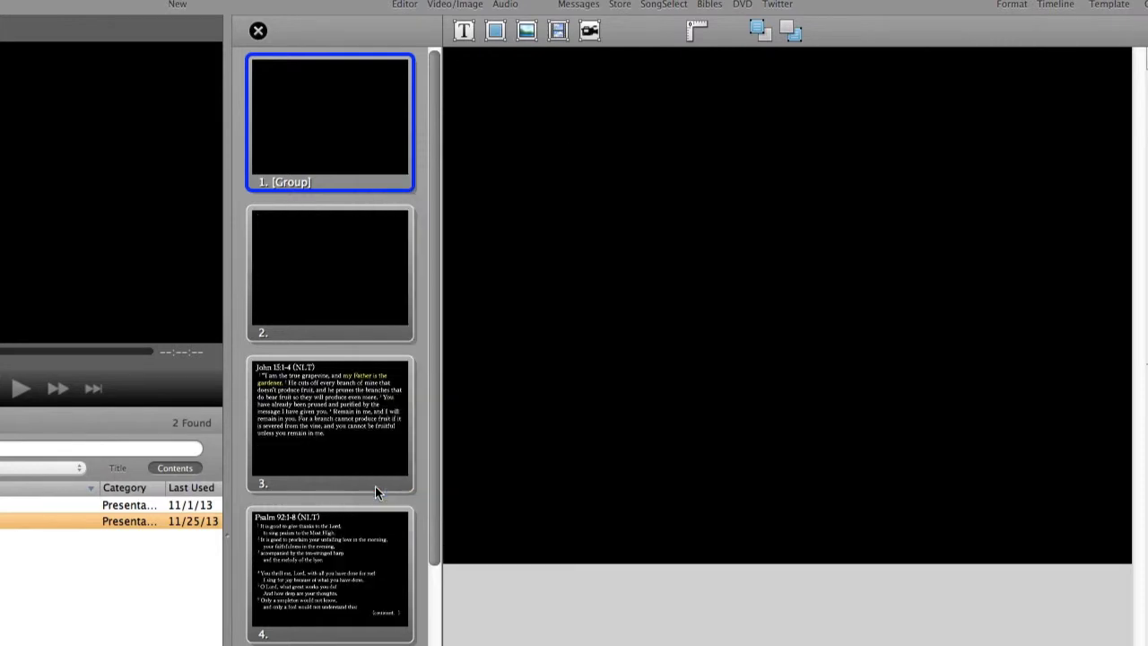
{"action": "mouse_move", "coordinate": [451, 272]}
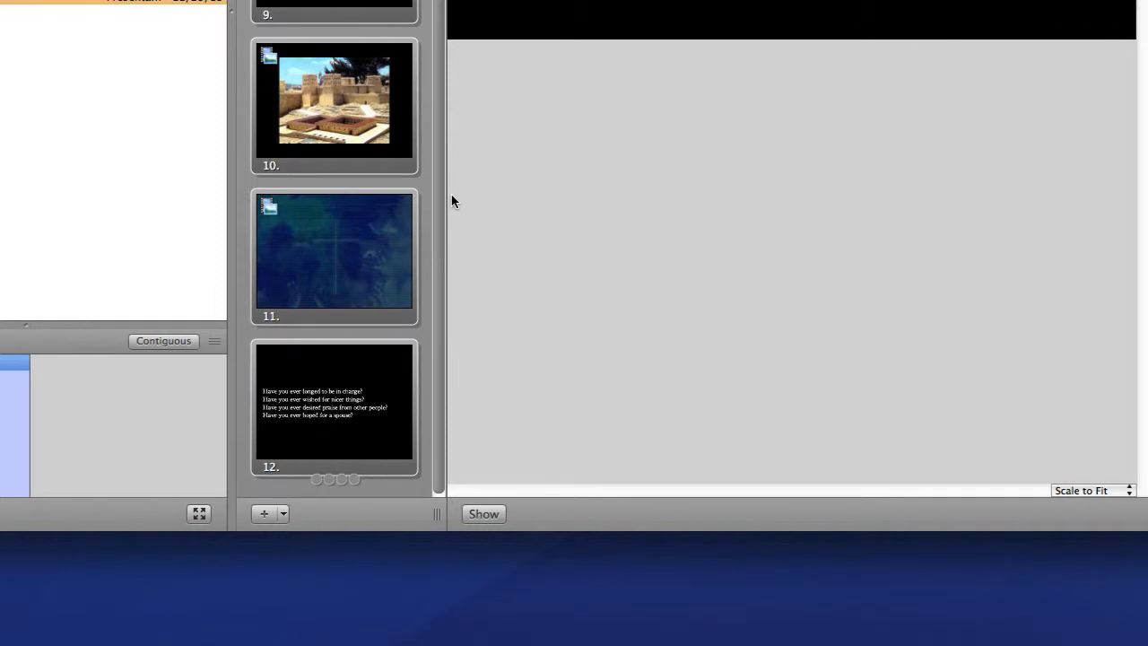
{"action": "mouse_move", "coordinate": [351, 375]}
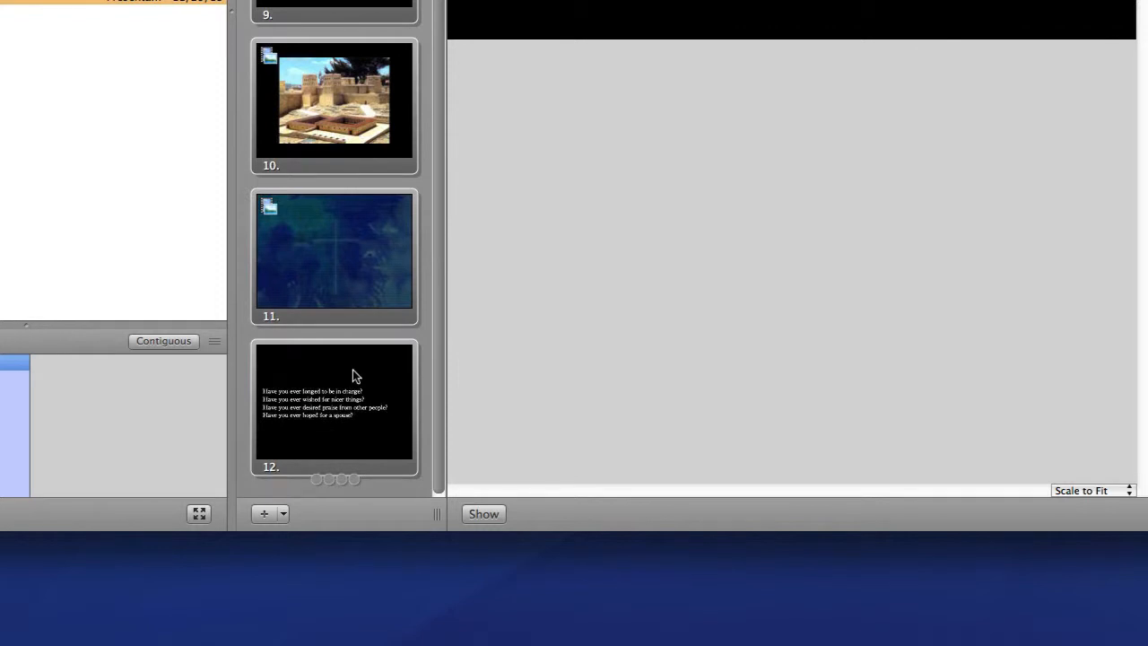
Paste a blank slide after the final questions slide so it ends as slide 13.
{"action": "right_click", "coordinate": [334, 409]}
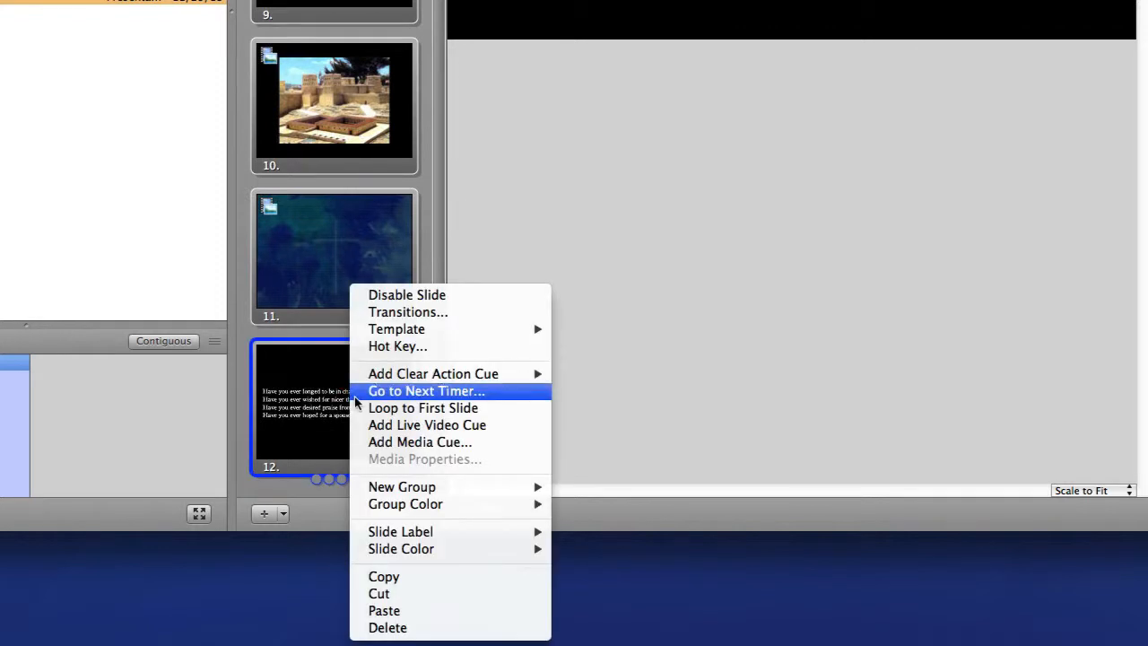
{"action": "mouse_move", "coordinate": [384, 578]}
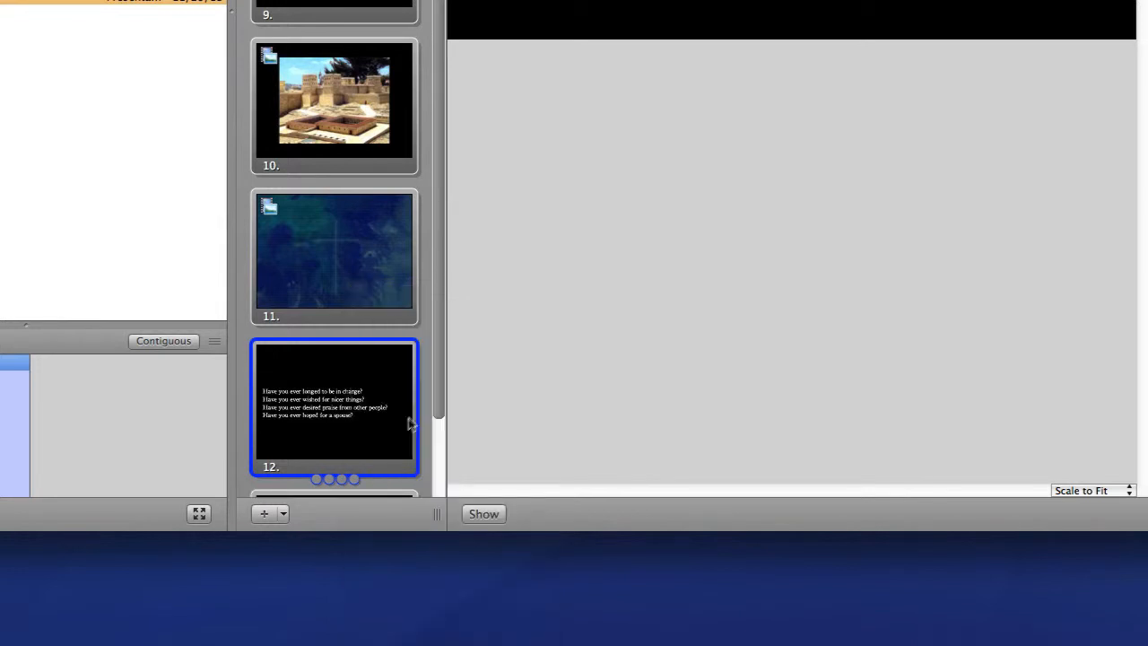
{"action": "mouse_move", "coordinate": [440, 266]}
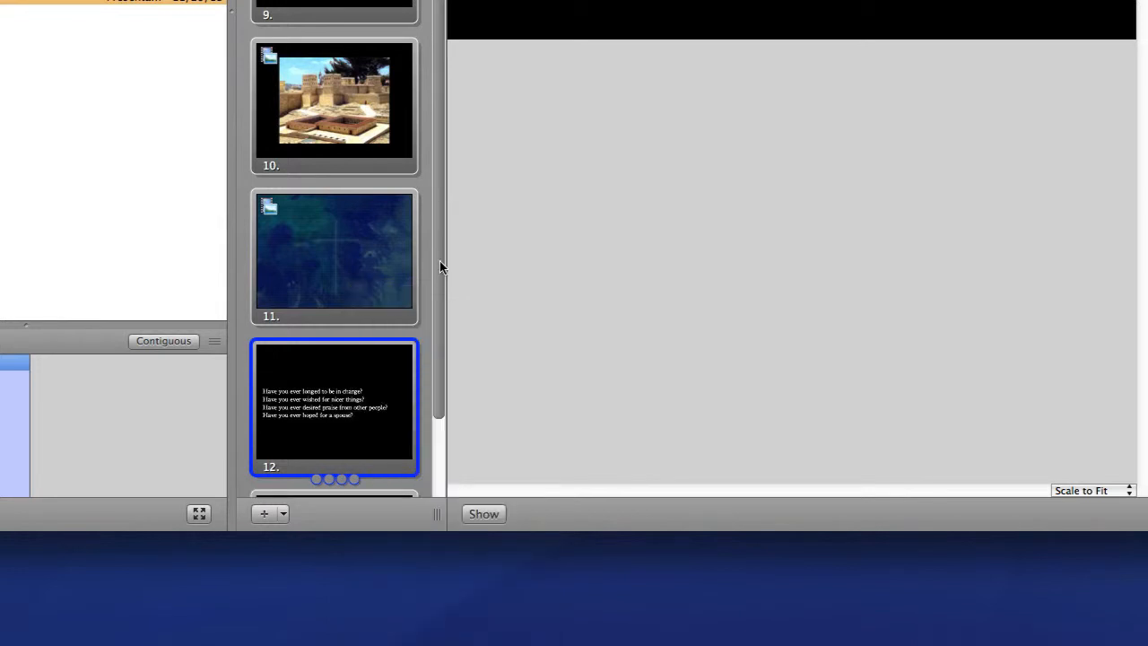
{"action": "scroll", "scroll_direction": "down", "scroll_amount": 3}
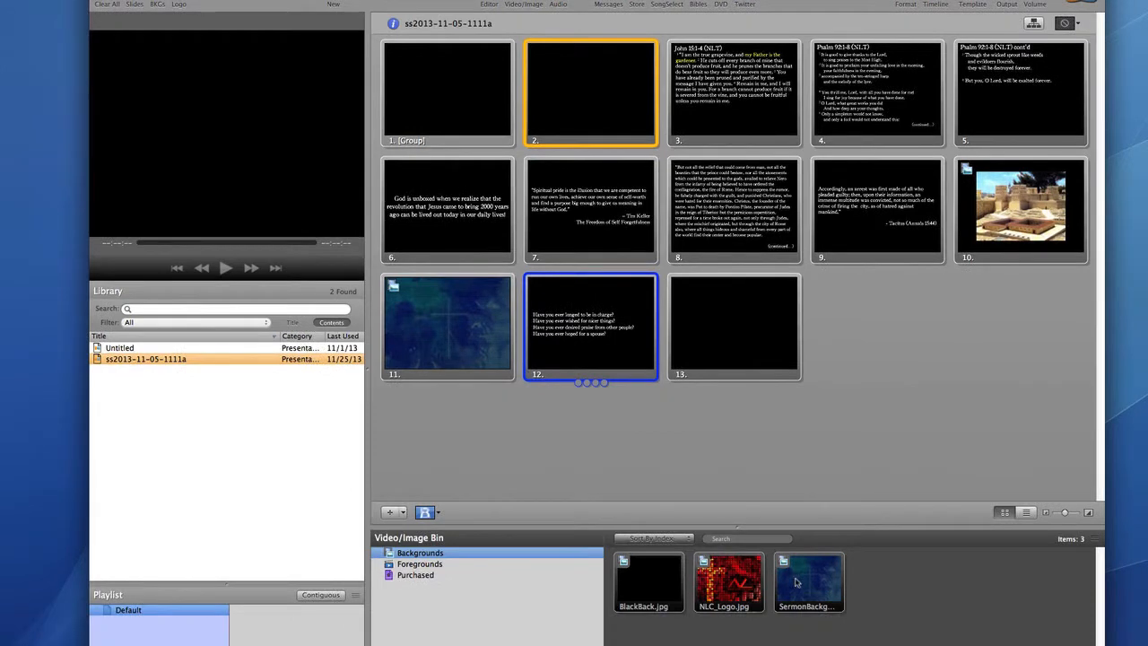
Apply the blue SermonBackground image to slides 2, 12 and 13, leaving slide 1 black.
{"action": "left_click", "coordinate": [807, 581]}
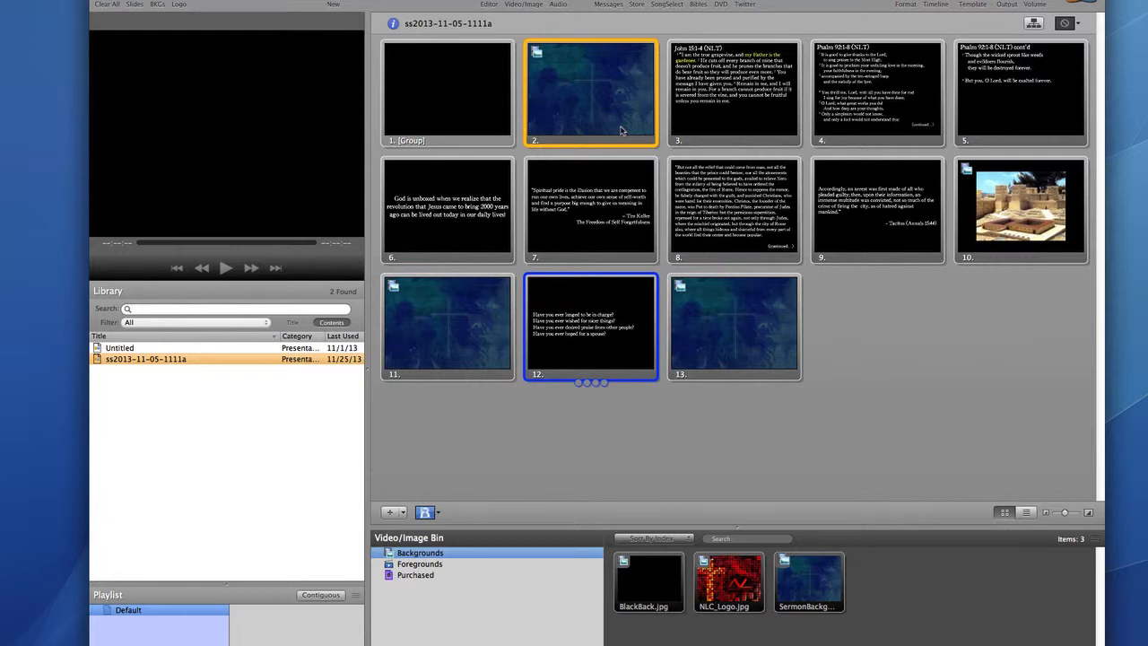
{"action": "mouse_move", "coordinate": [67, 68]}
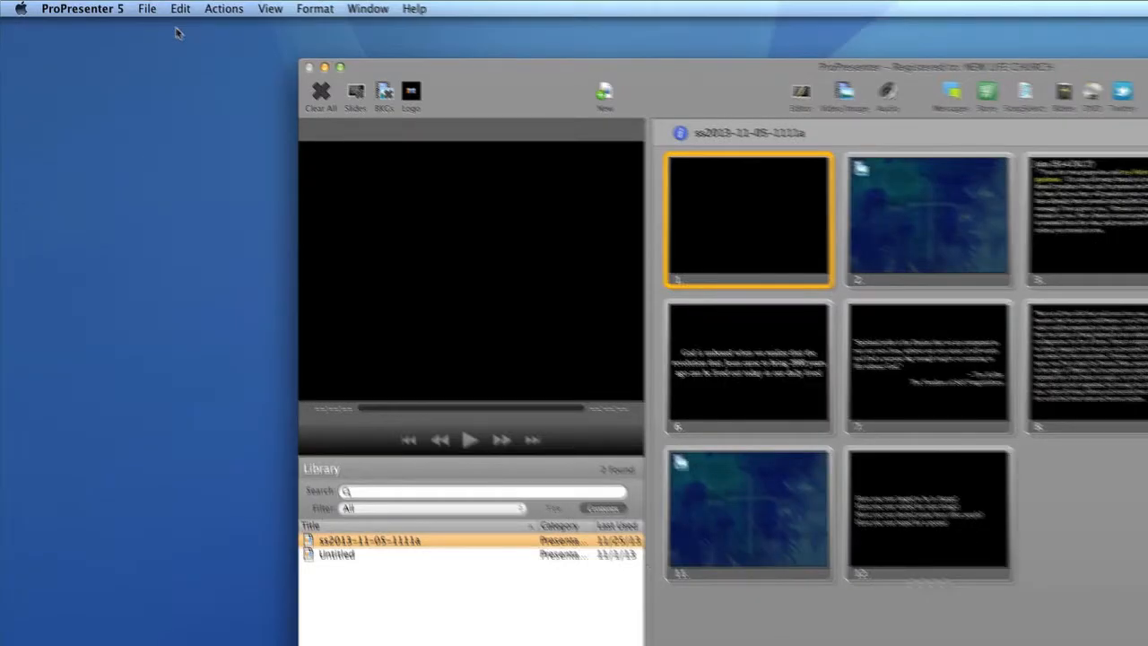
Import UndeniableTruth_Hayes.jpg from Sets > 2013-11-05 into the Video/Image Bin.
{"action": "left_click", "coordinate": [165, 9]}
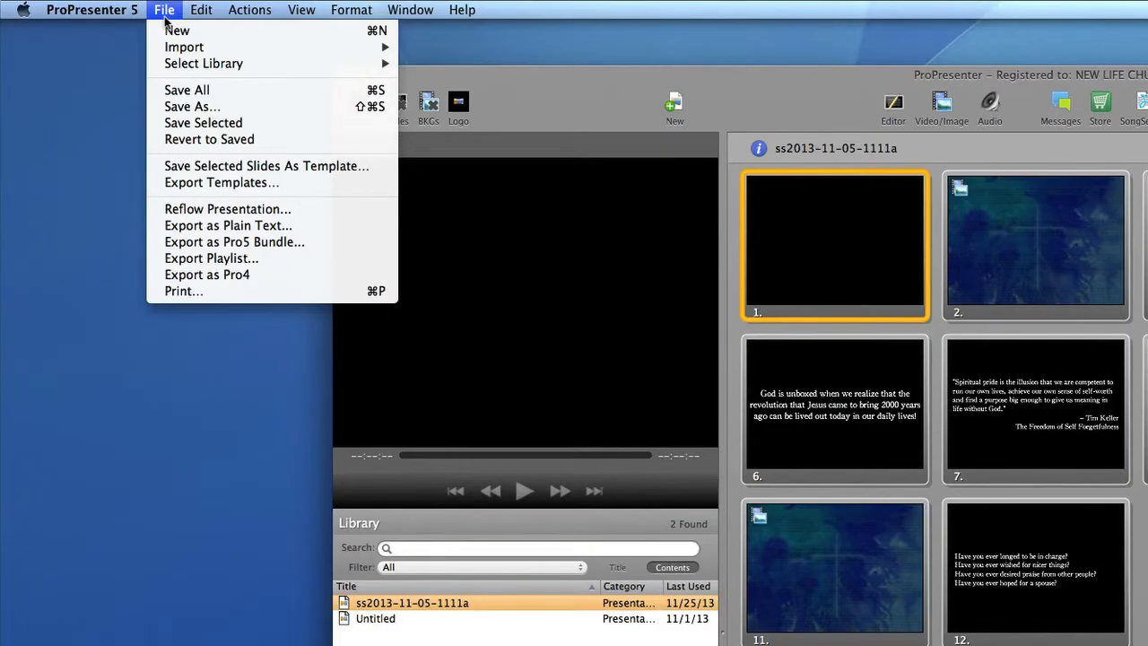
{"action": "mouse_move", "coordinate": [183, 47]}
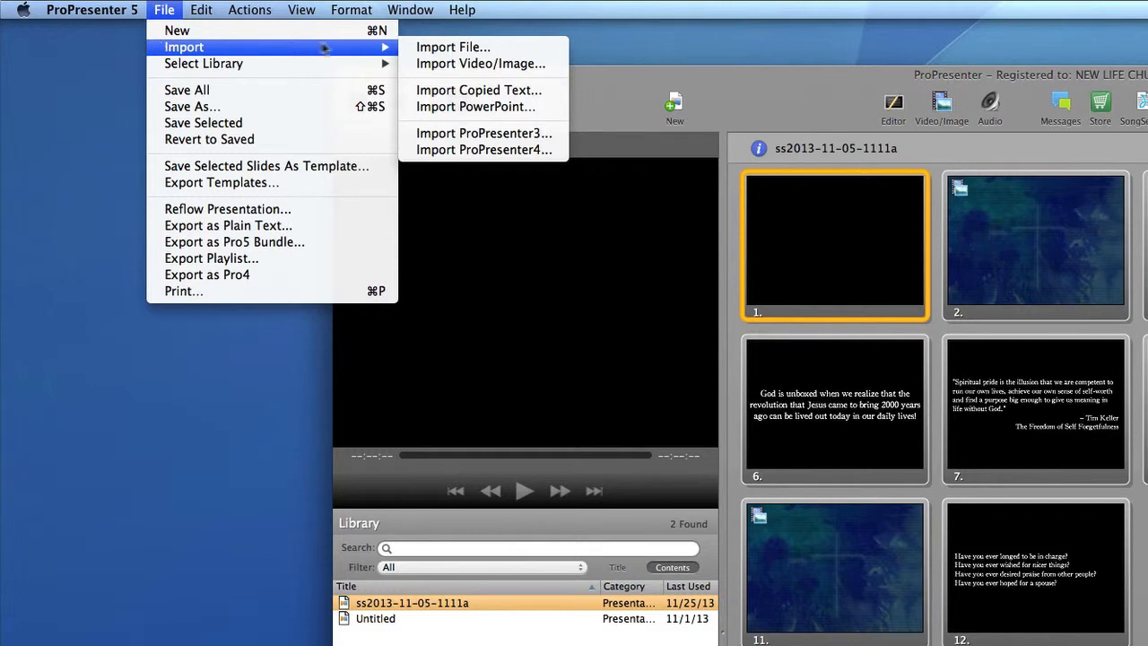
{"action": "mouse_move", "coordinate": [480, 63]}
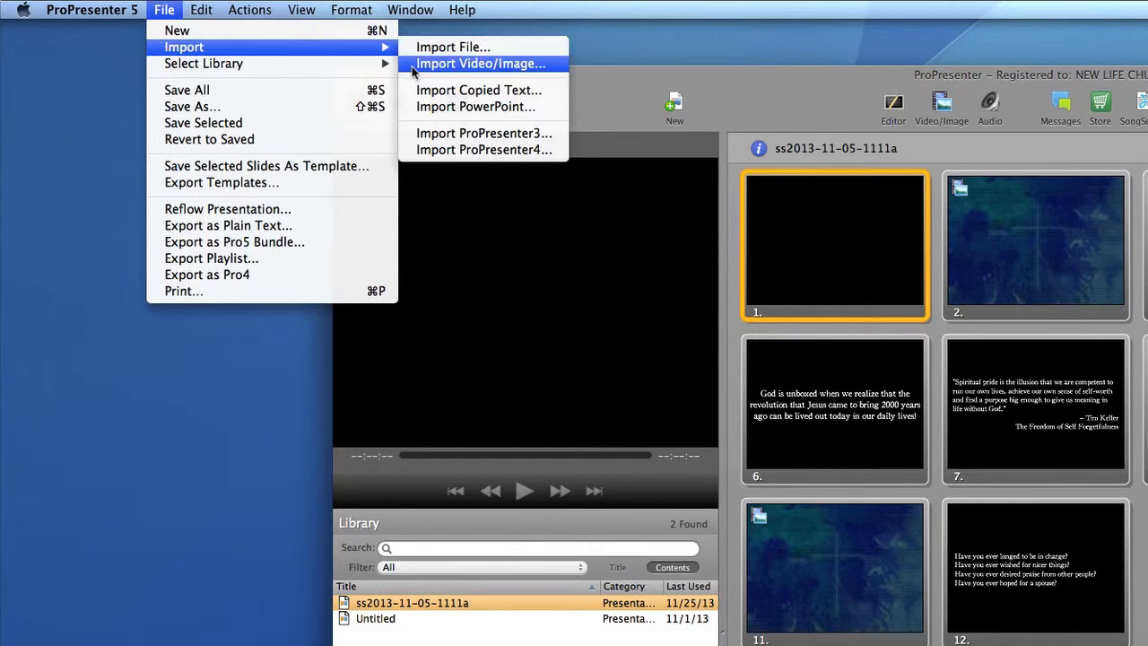
{"action": "left_click", "coordinate": [452, 47]}
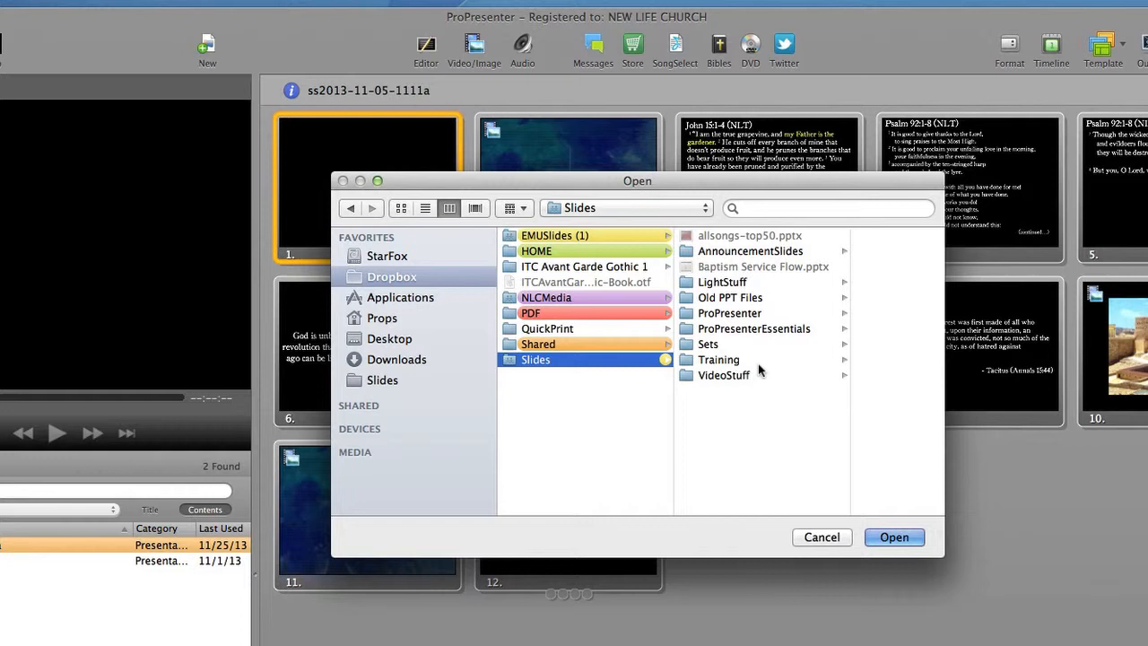
{"action": "left_click", "coordinate": [707, 344]}
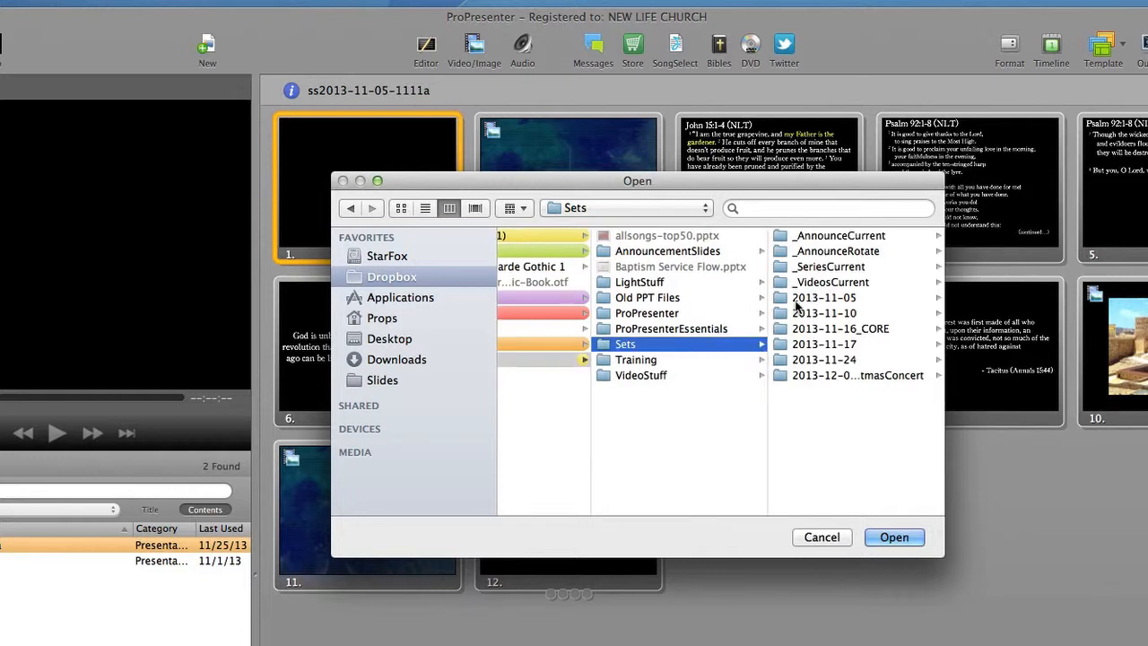
{"action": "left_click", "coordinate": [823, 298]}
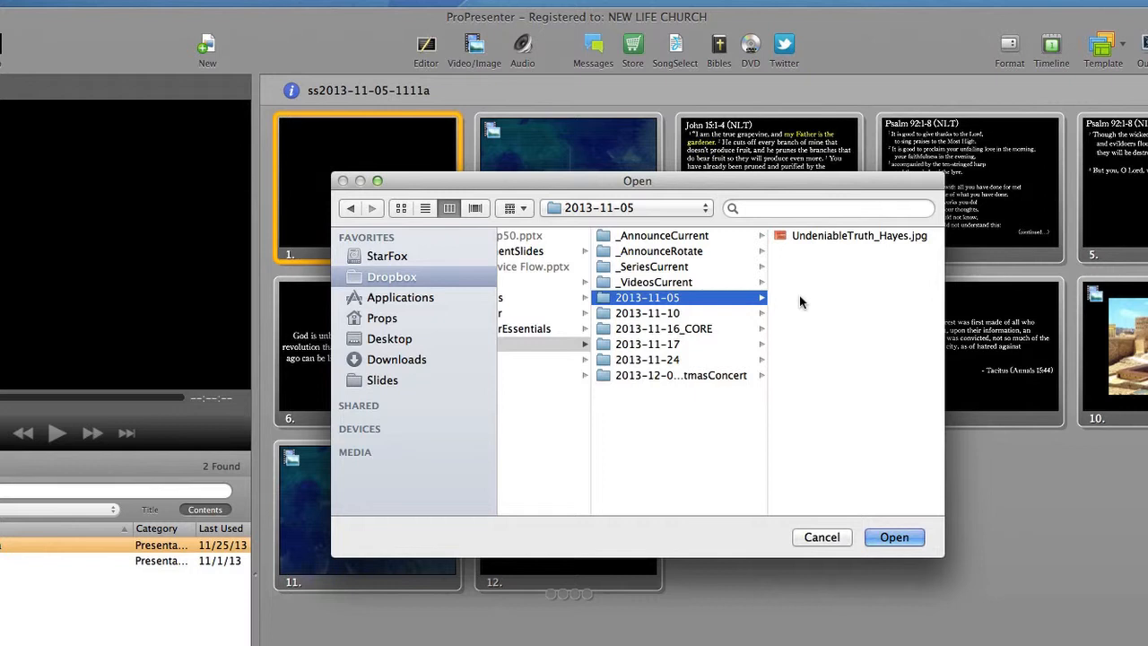
{"action": "left_click", "coordinate": [857, 235]}
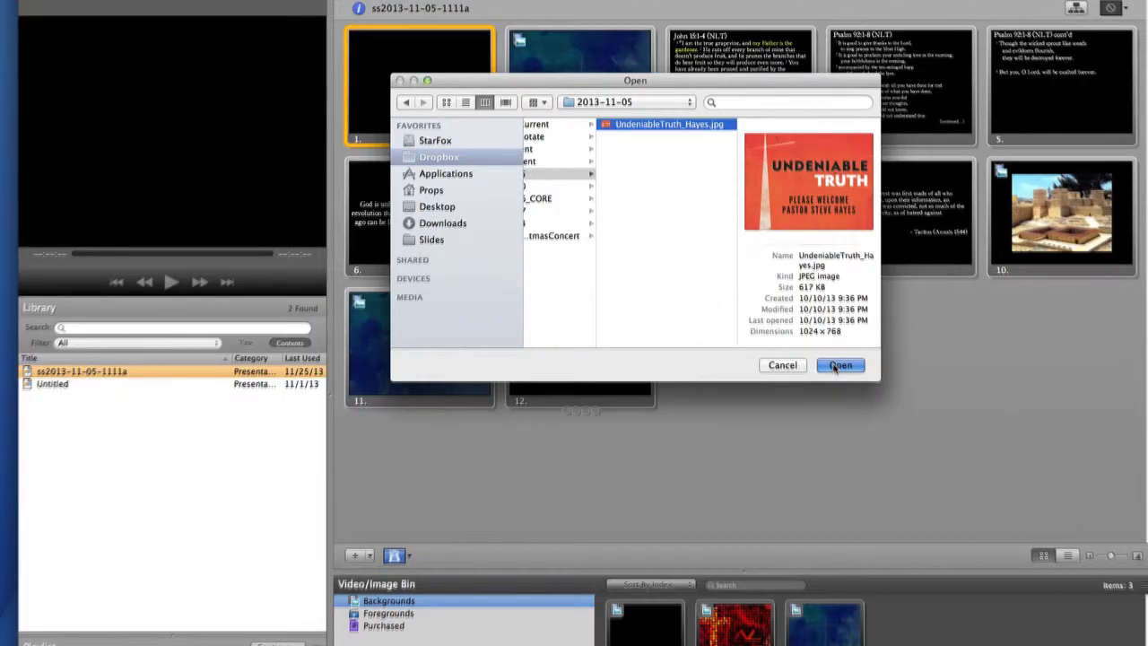
{"action": "left_click", "coordinate": [839, 365]}
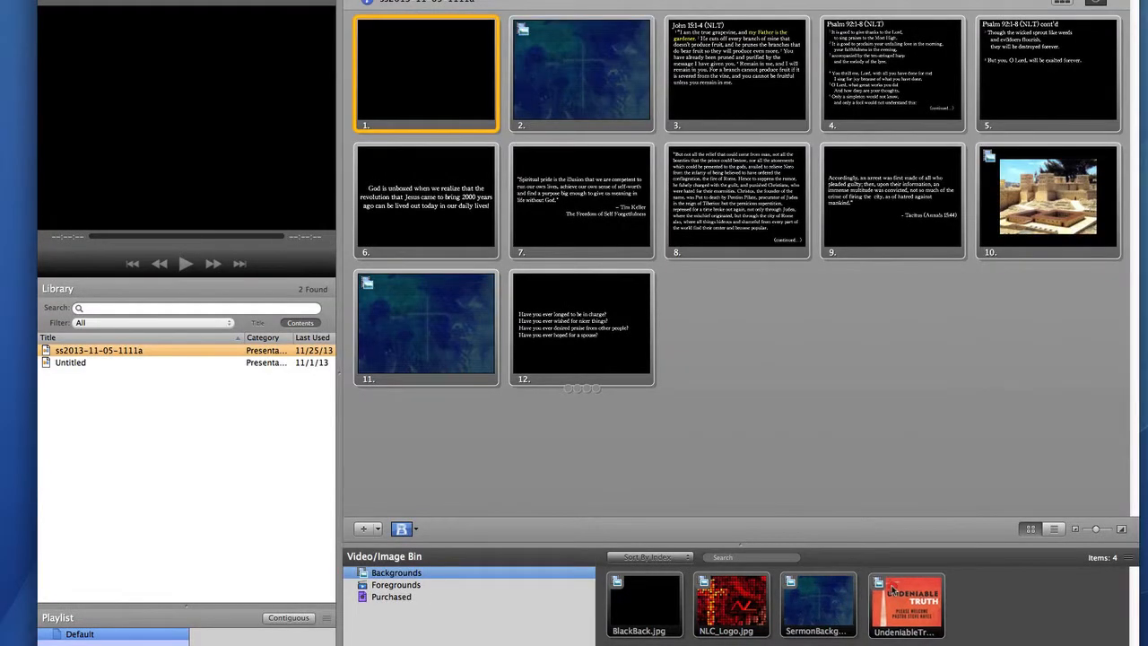
Drop the Undeniable Truth graphic before slide 1 so it becomes the first slide.
{"action": "left_click_drag", "start_coordinate": [906, 601], "coordinate": [708, 386]}
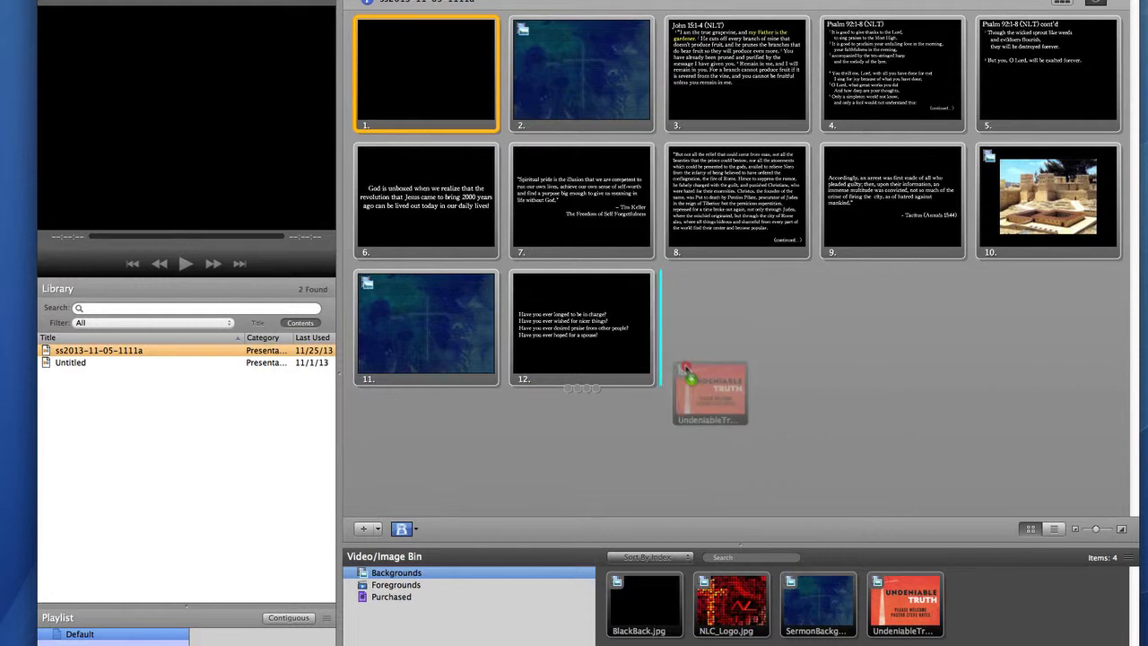
{"action": "left_click_drag", "start_coordinate": [709, 391], "coordinate": [520, 161]}
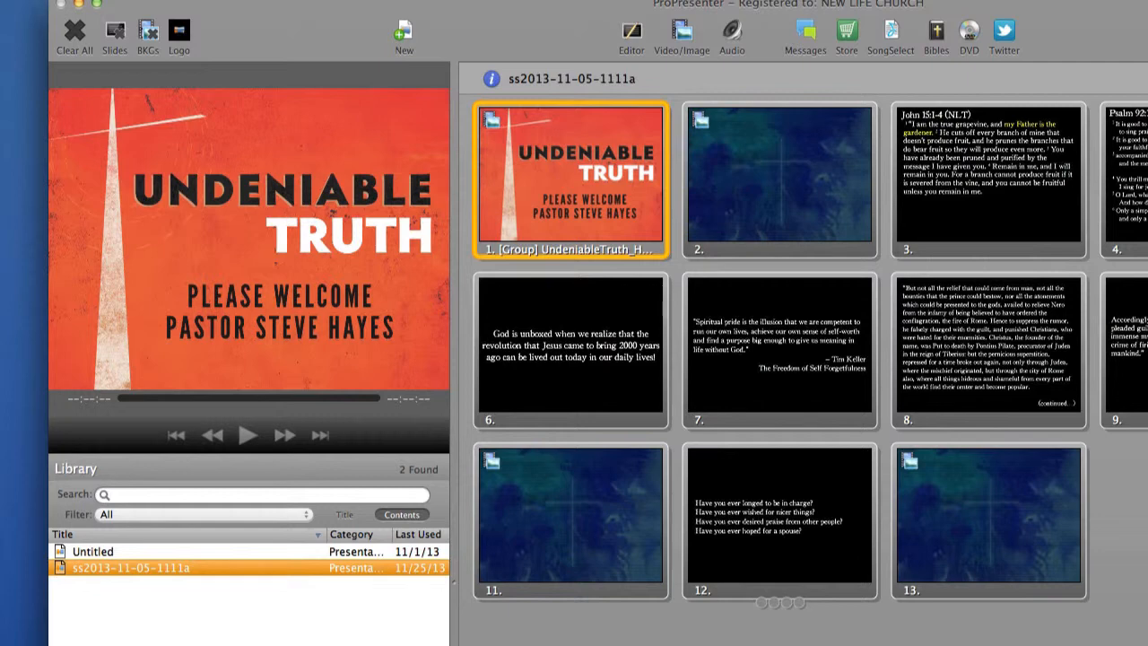
{"action": "mouse_move", "coordinate": [622, 195]}
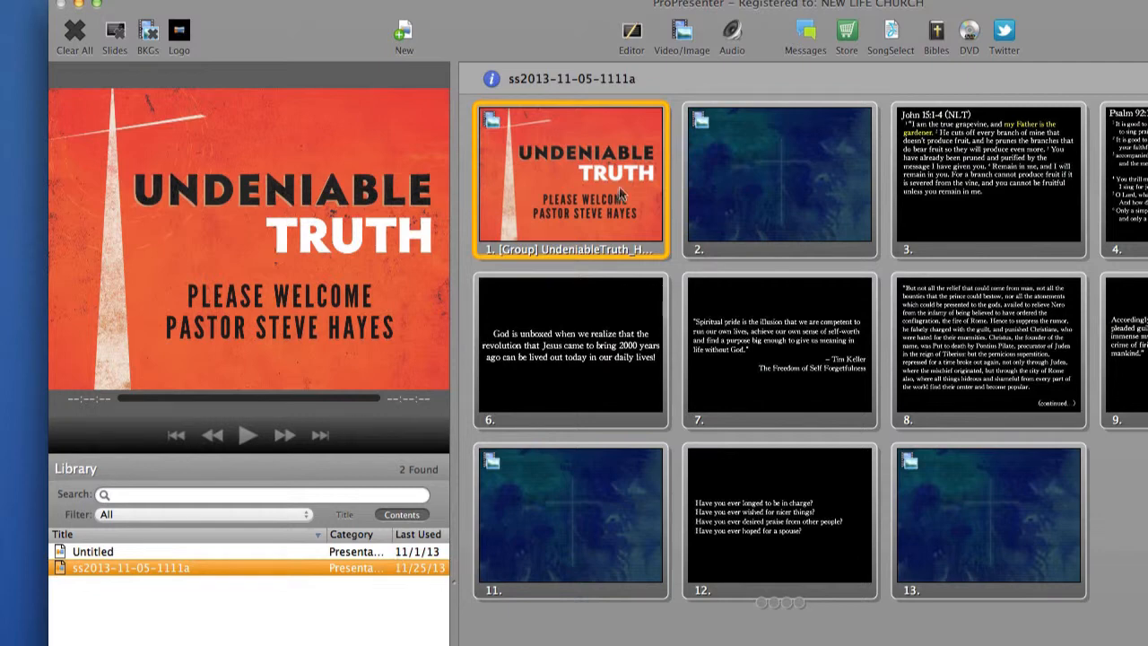
{"action": "left_click", "coordinate": [631, 36]}
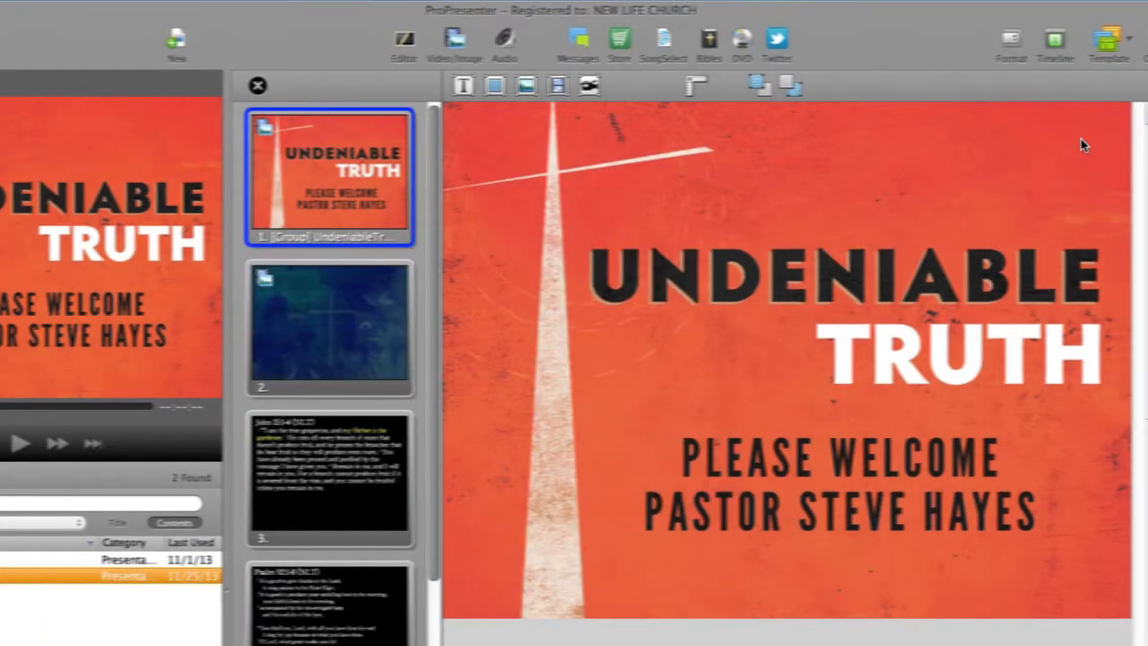
Show the Inspector's Document Properties, confirming Background is unchecked at 1024 × 768.
{"action": "left_click", "coordinate": [1011, 119]}
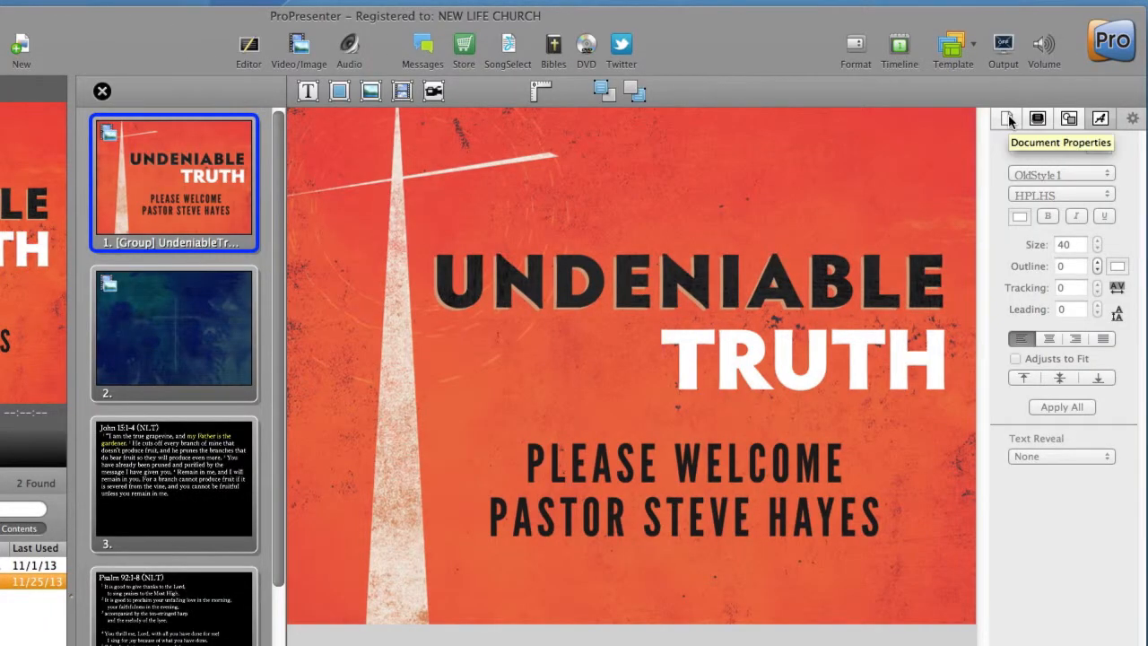
{"action": "left_click", "coordinate": [1006, 119]}
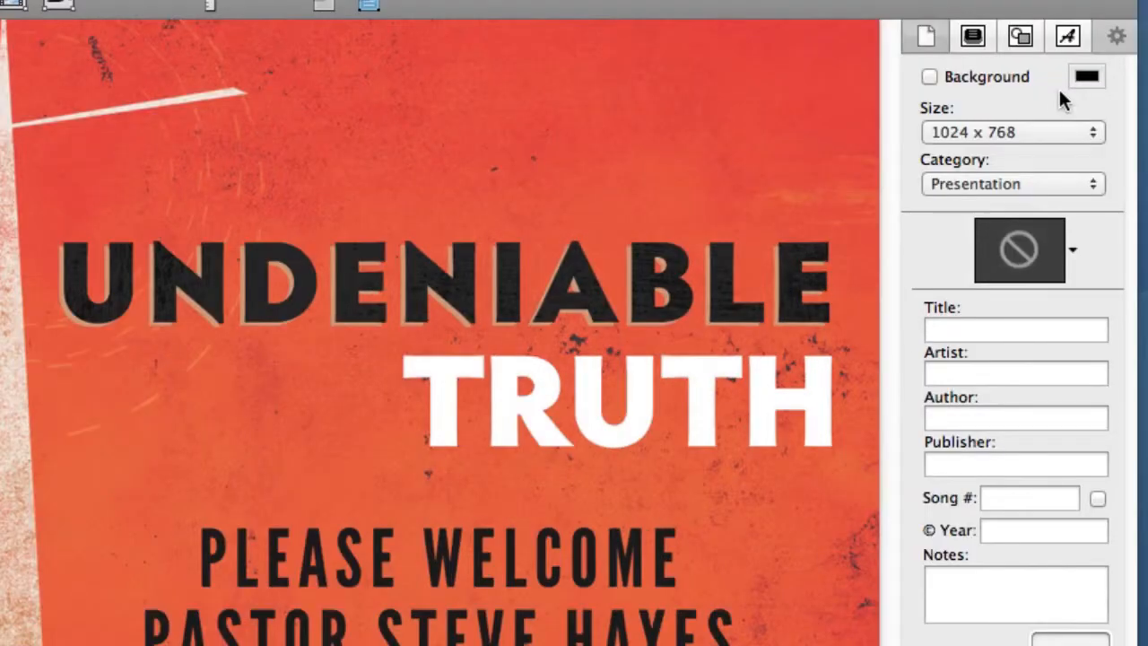
{"action": "mouse_move", "coordinate": [1058, 100]}
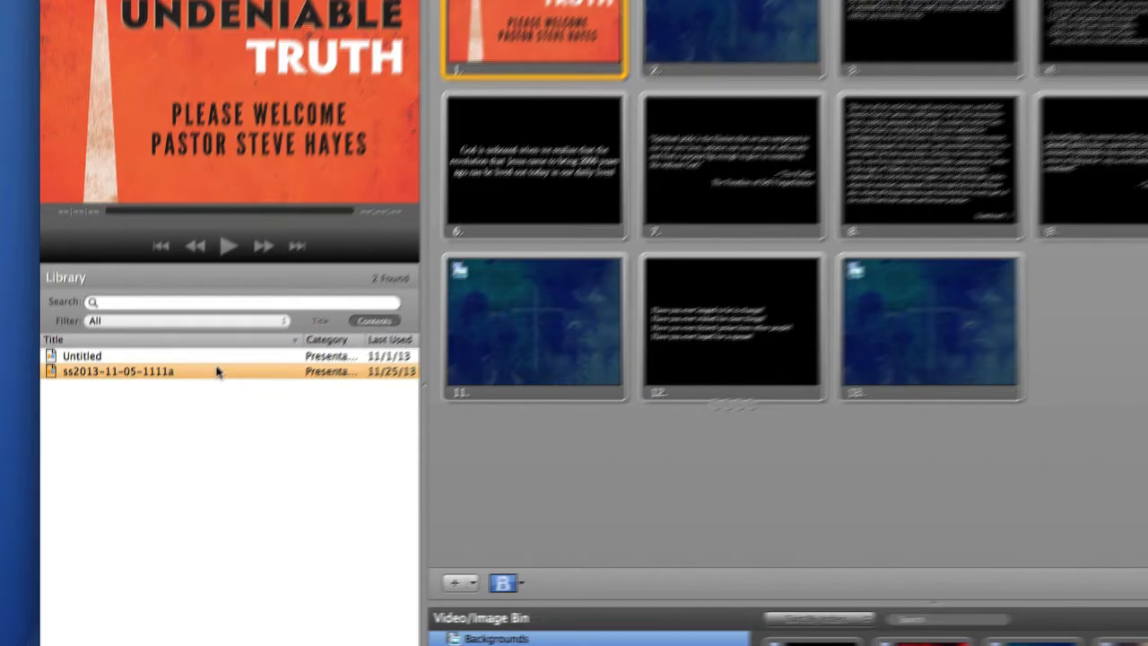
{"action": "right_click", "coordinate": [158, 266]}
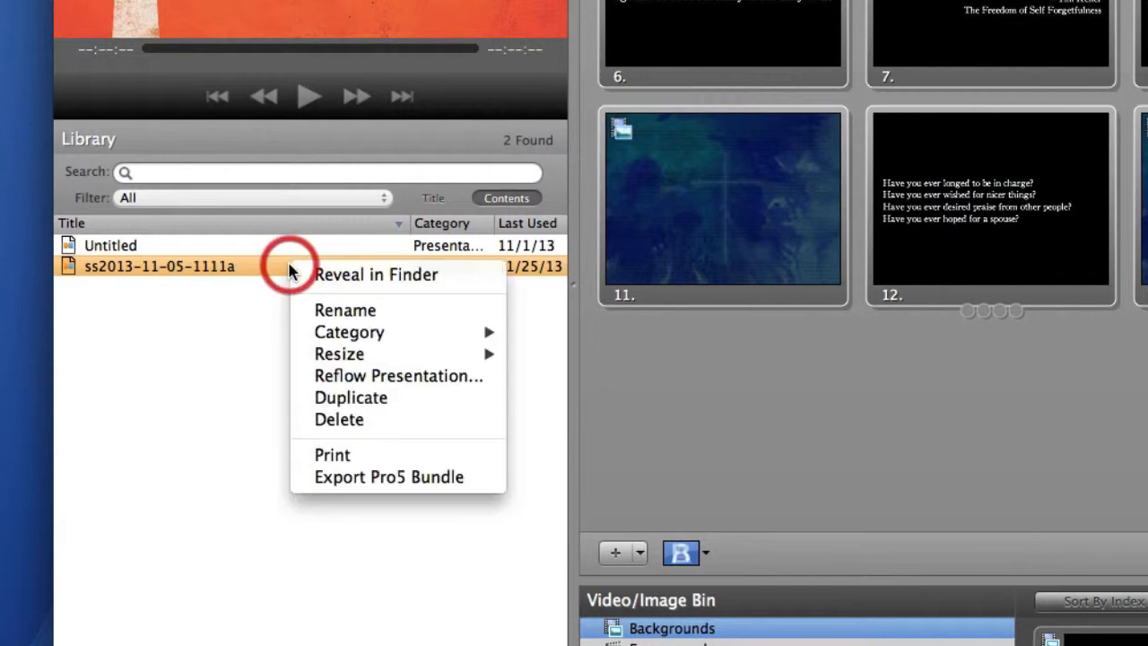
{"action": "mouse_move", "coordinate": [339, 353]}
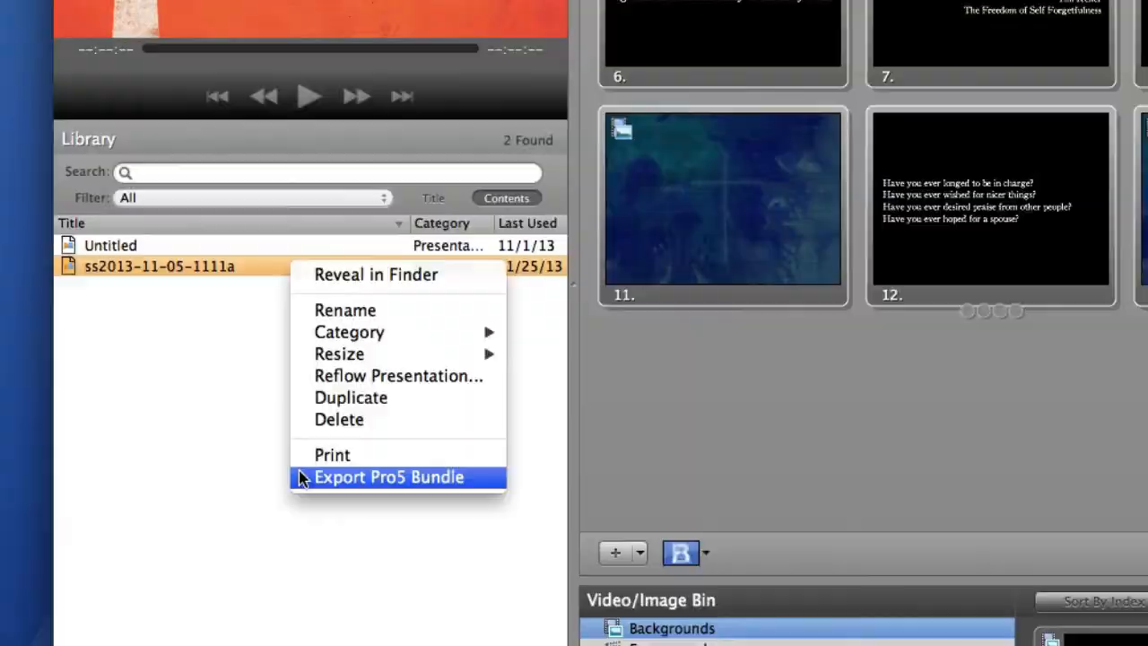
{"action": "left_click", "coordinate": [387, 477]}
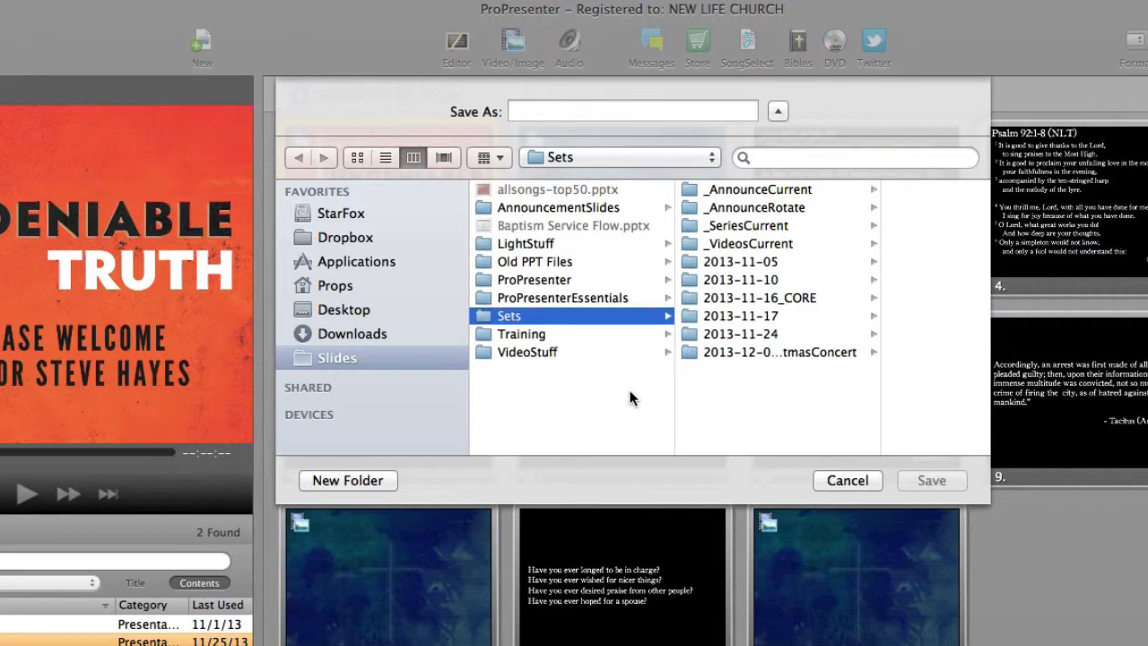
{"action": "mouse_move", "coordinate": [750, 280]}
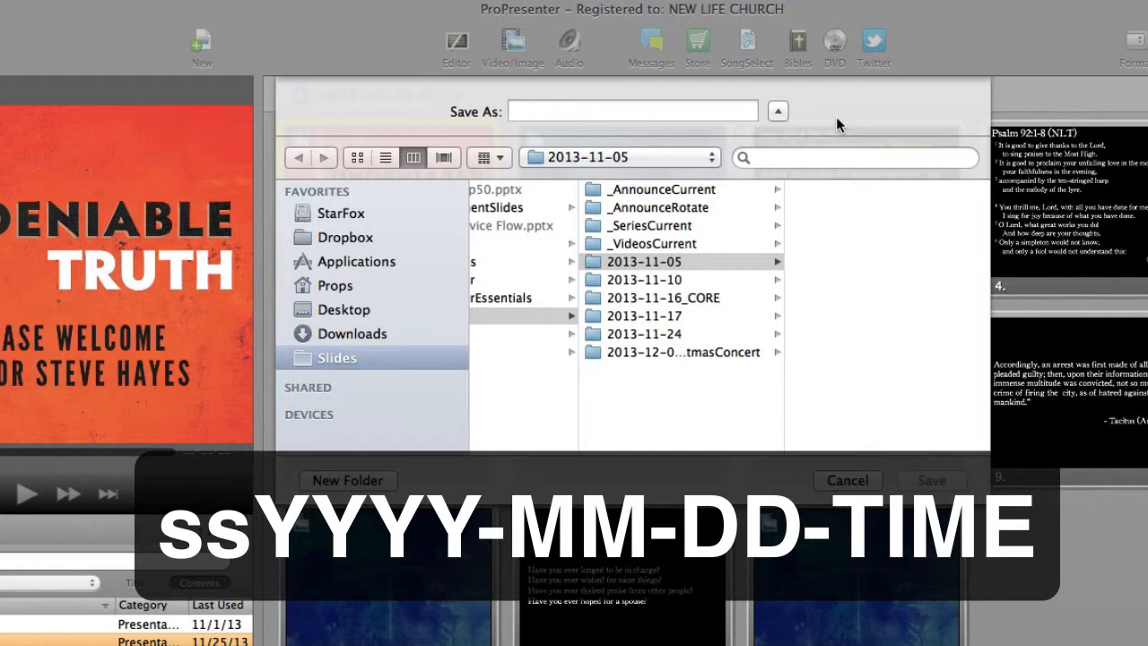
{"action": "type", "text": "ss"}
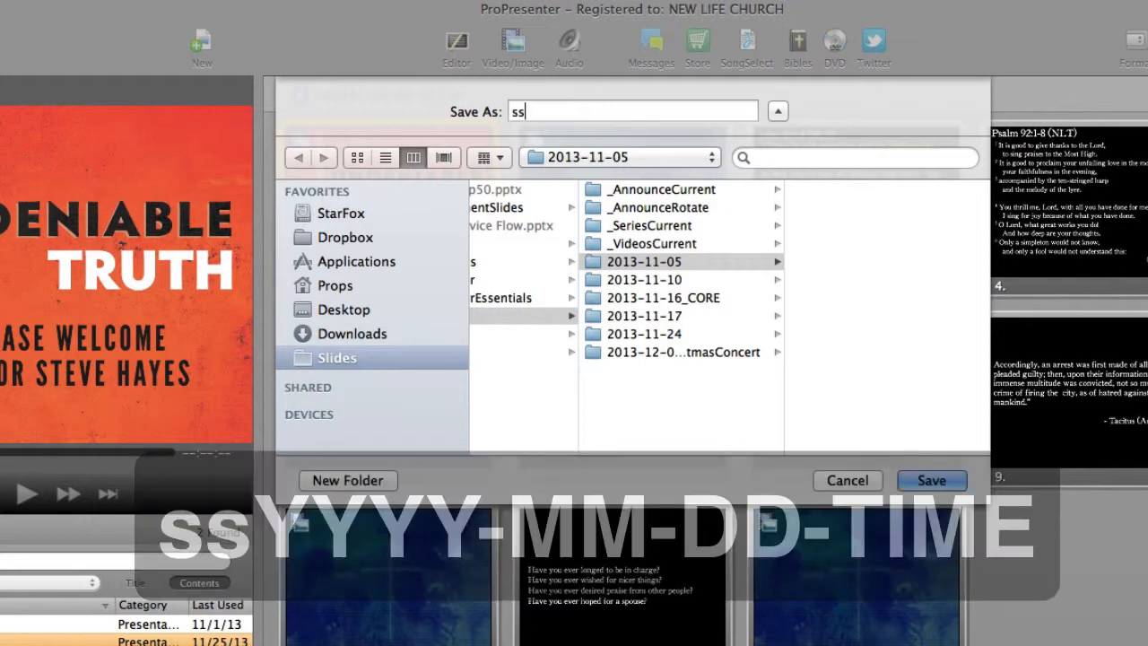
{"action": "type", "text": "2013"}
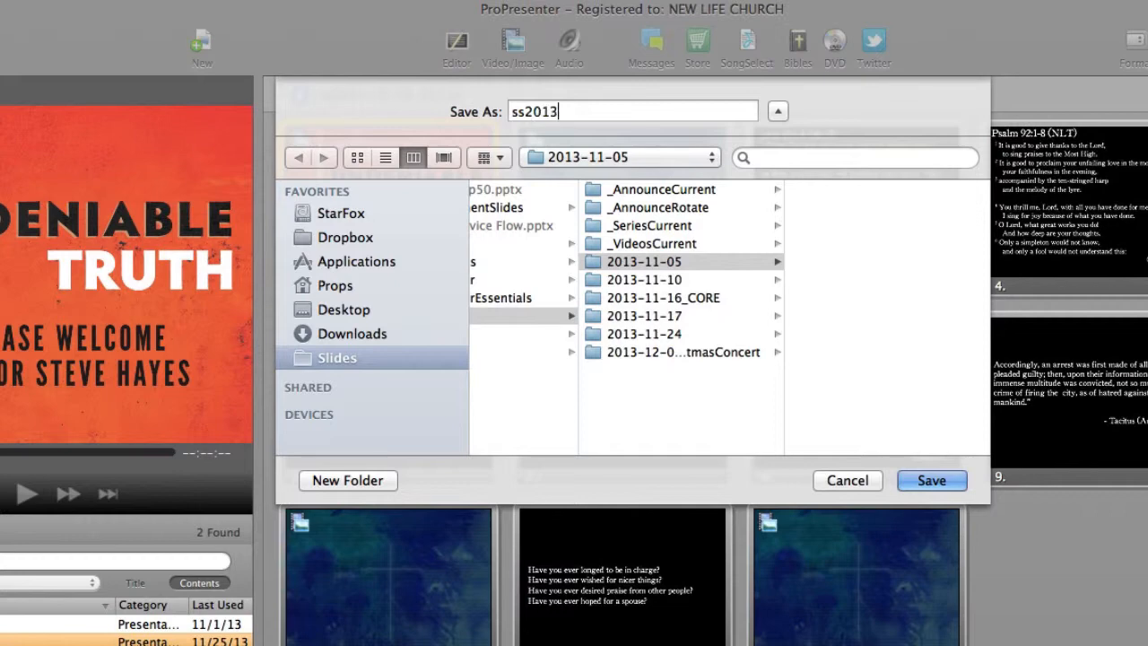
{"action": "type", "text": "-11-0"}
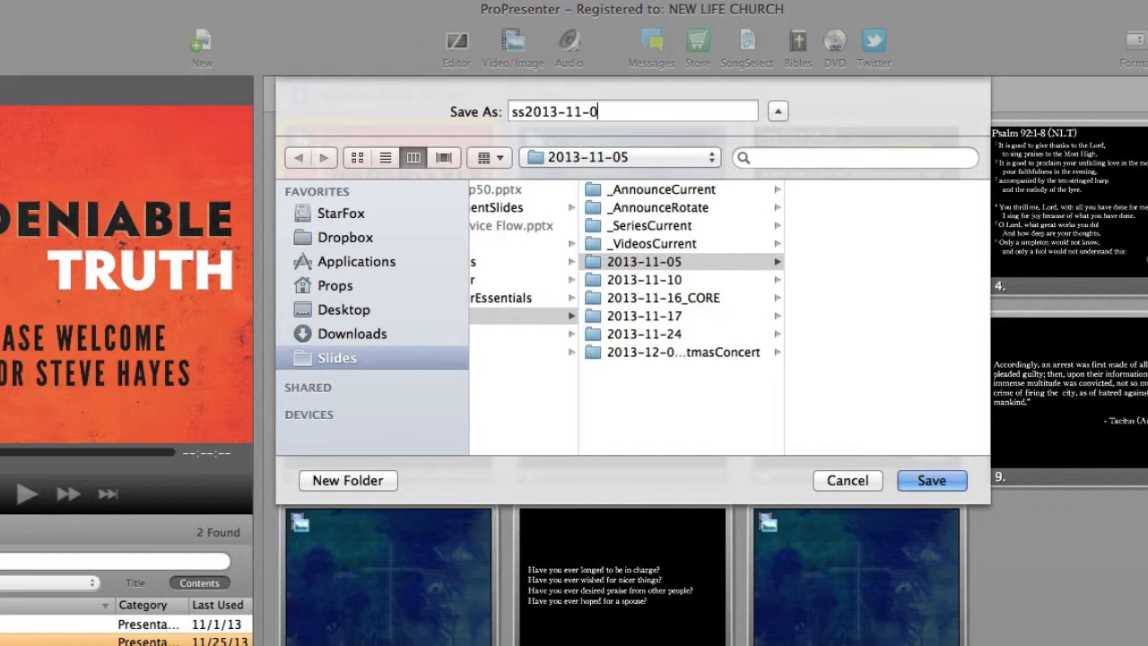
{"action": "type", "text": "5"}
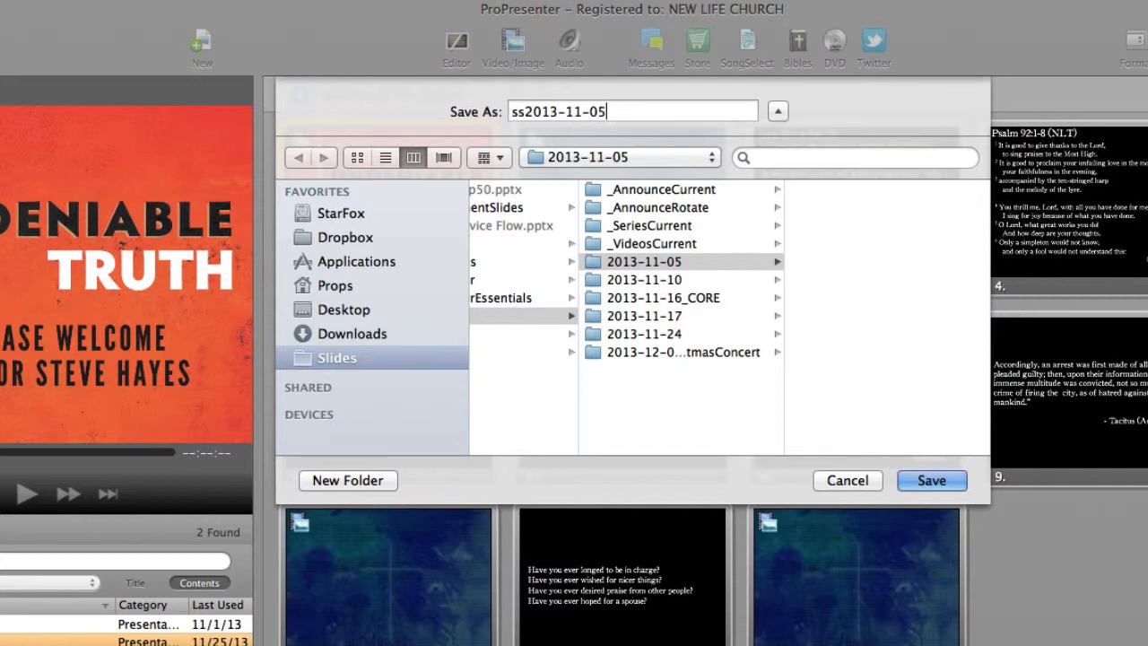
{"action": "type", "text": "-1"}
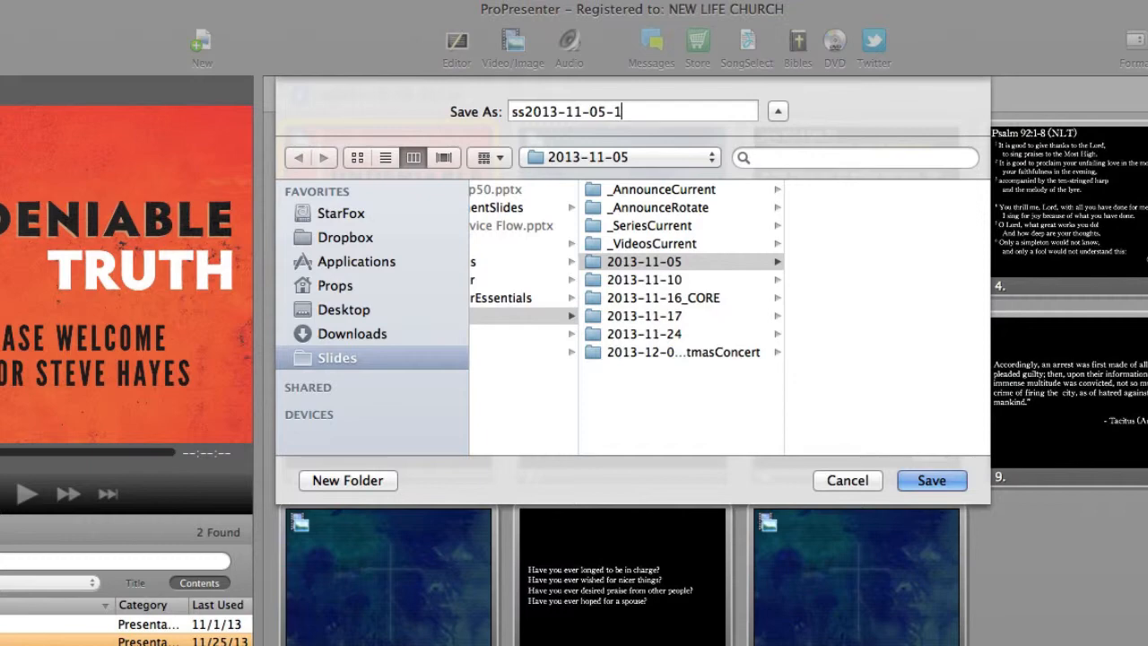
{"action": "type", "text": "111a"}
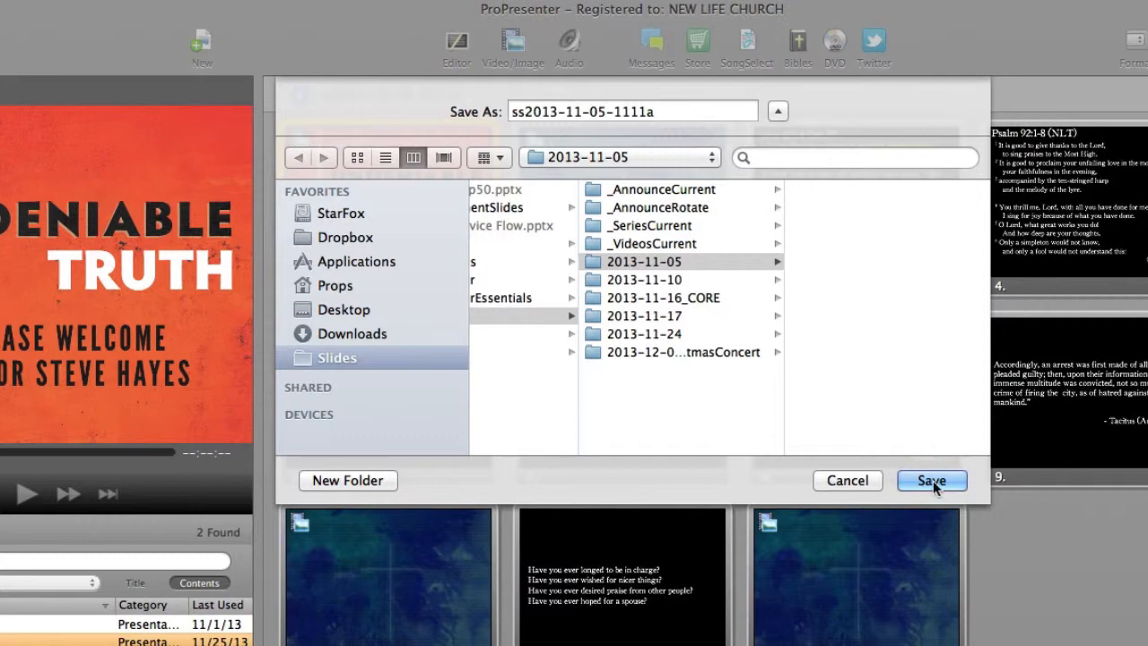
{"action": "left_click", "coordinate": [931, 481]}
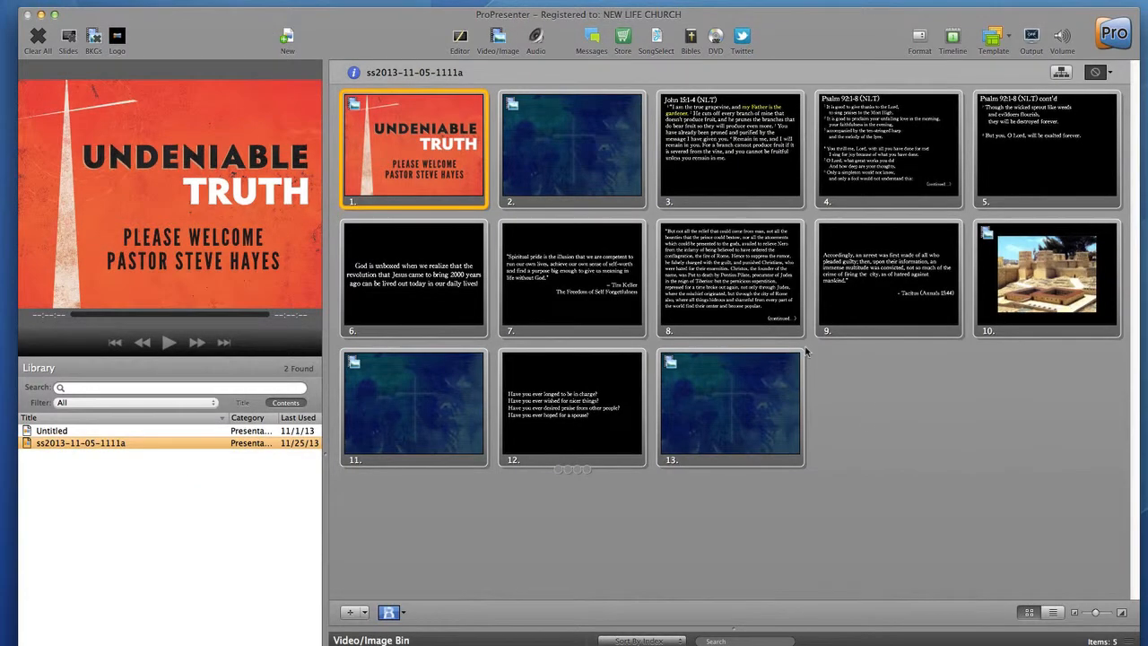
{"action": "mouse_move", "coordinate": [868, 416]}
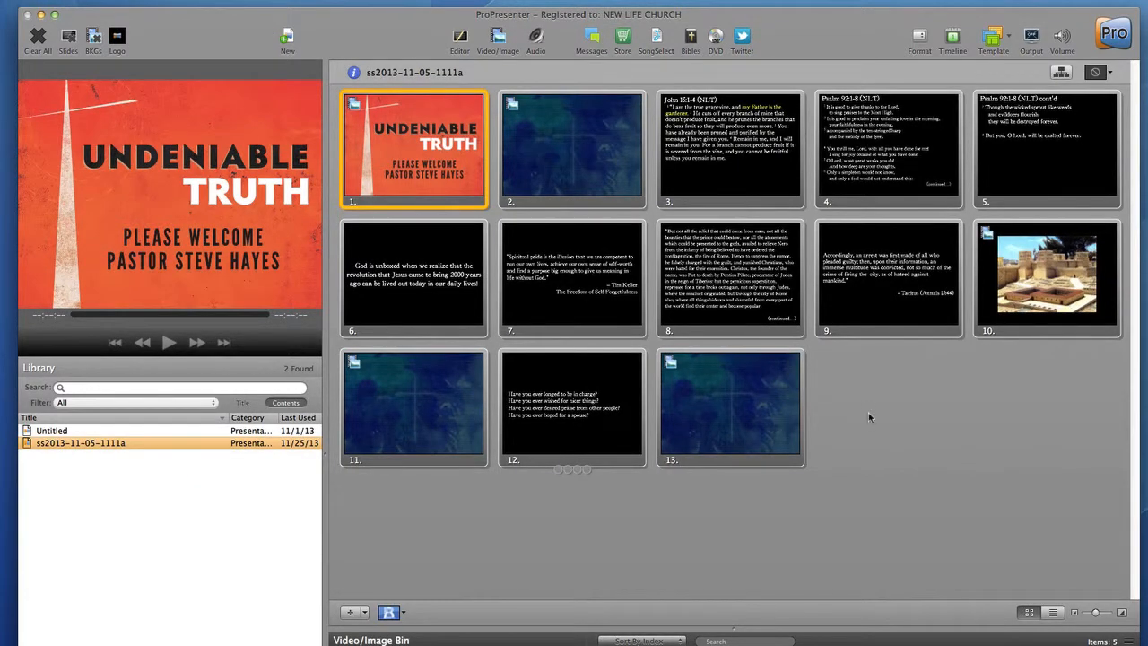